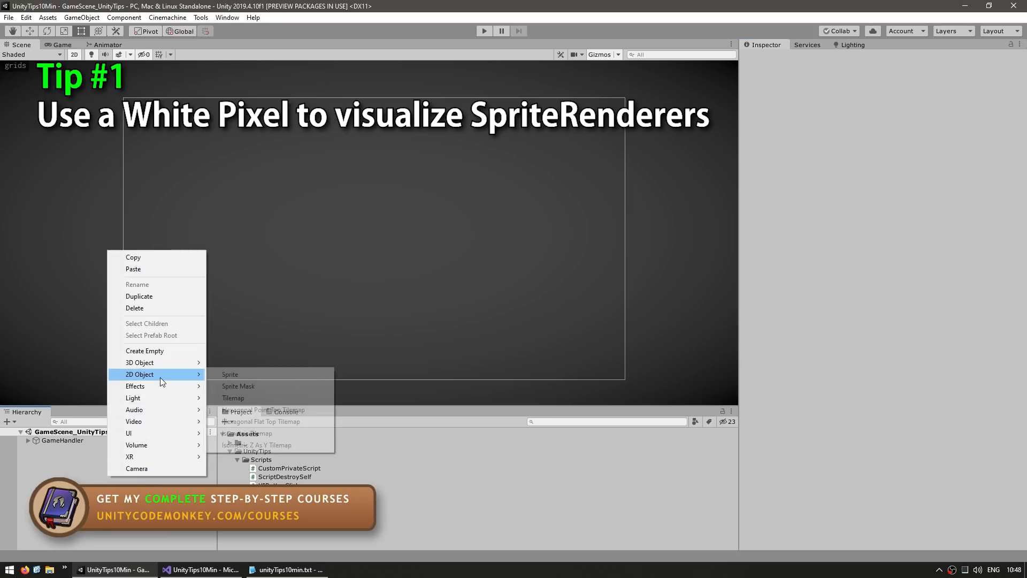
Step: Build a tall green sprite from the White_1x1 pixel and select the script's three private fields
{"action": "left_click", "coordinate": [230, 374]}
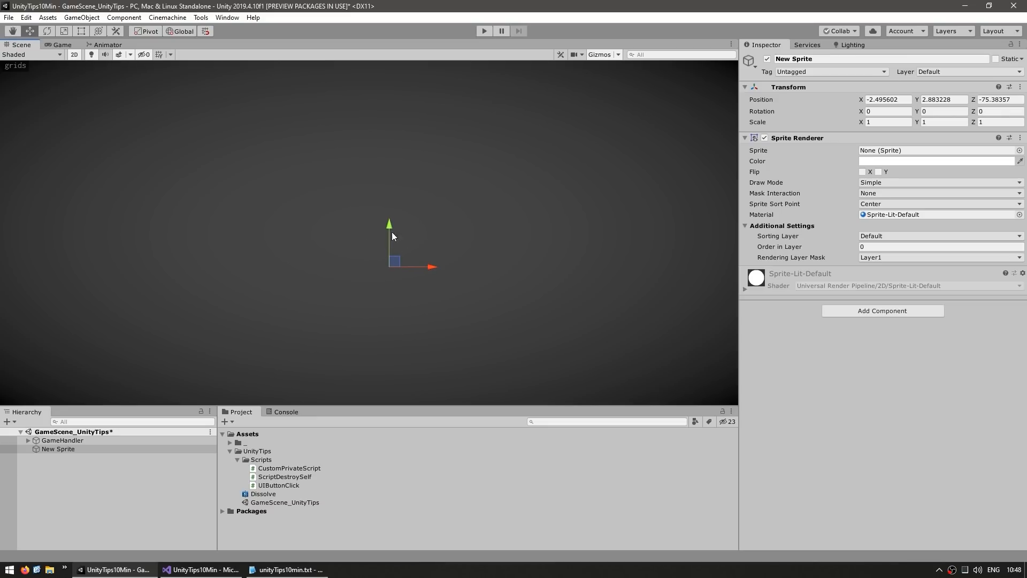
{"action": "mouse_move", "coordinate": [776, 152]}
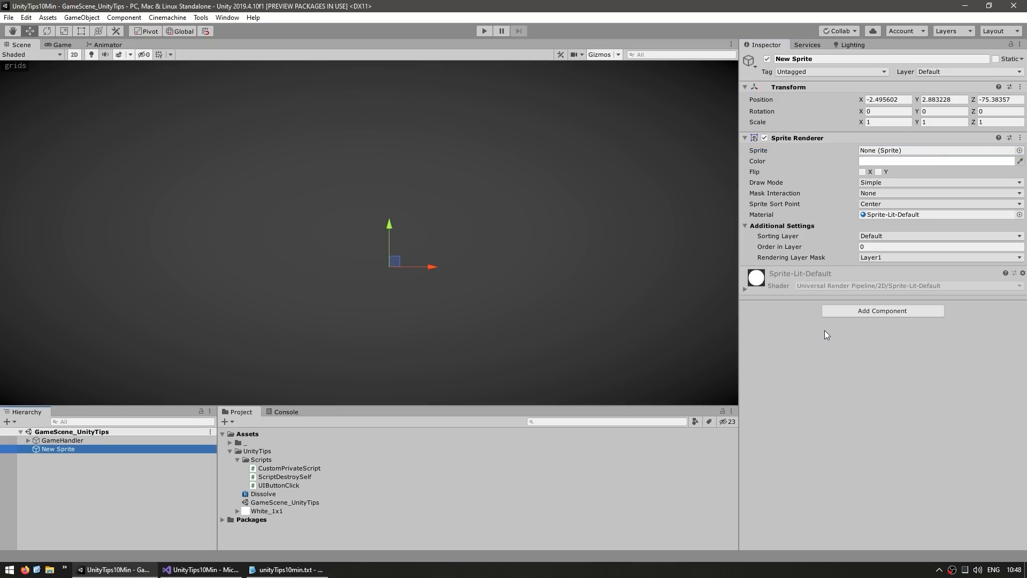
{"action": "mouse_move", "coordinate": [698, 386]}
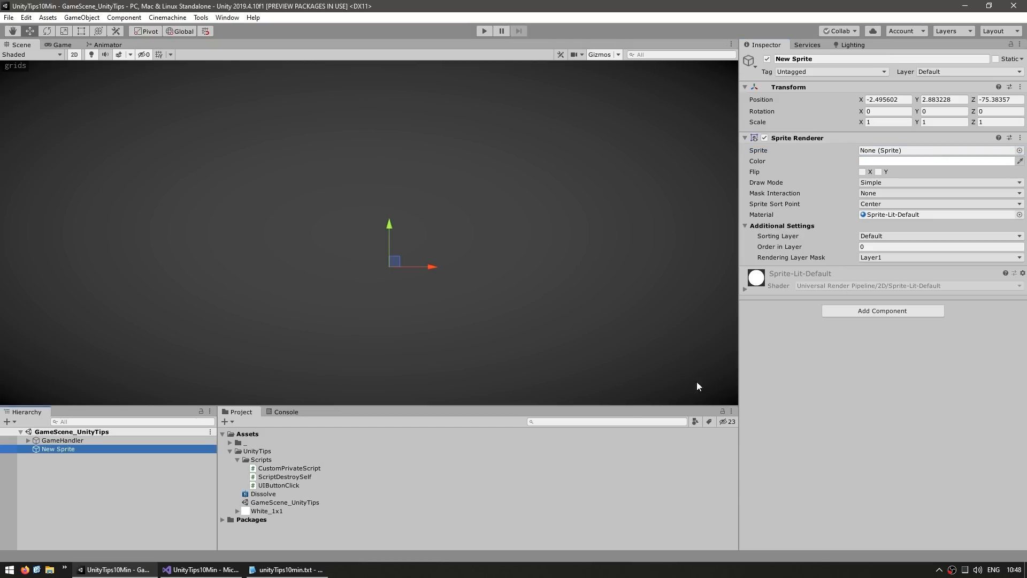
{"action": "left_click", "coordinate": [930, 150]}
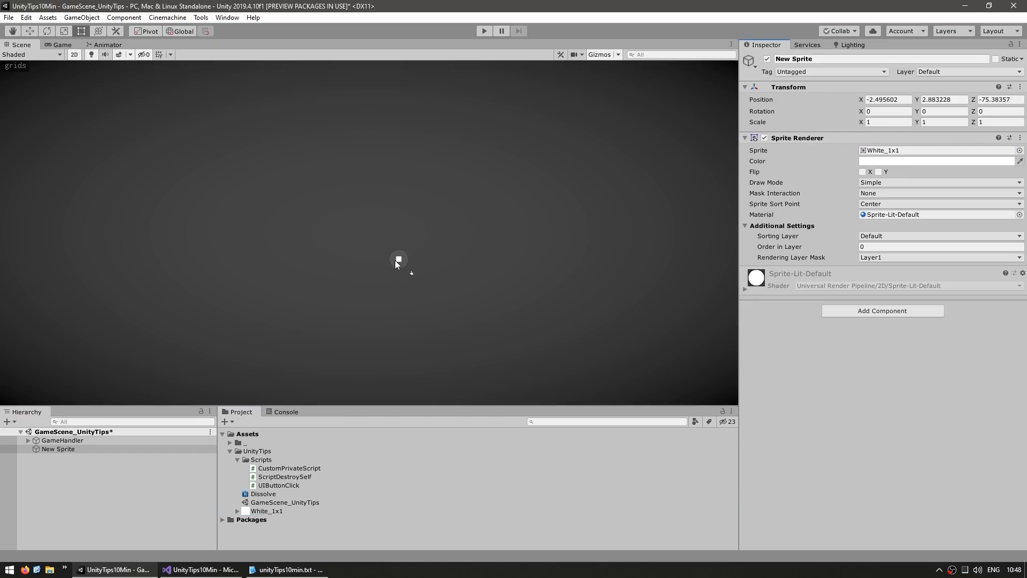
{"action": "left_click", "coordinate": [936, 160]}
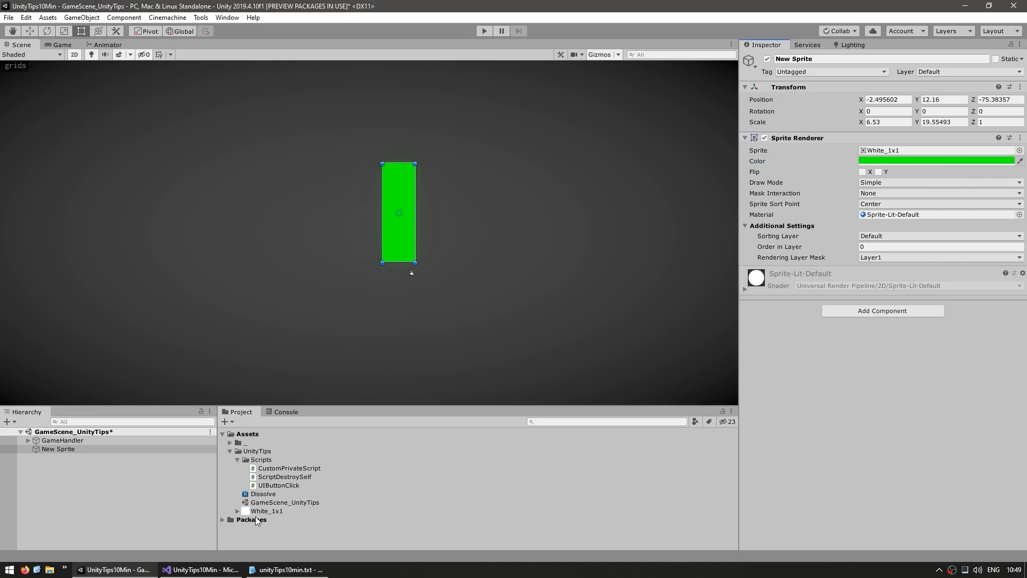
{"action": "left_click", "coordinate": [266, 511]}
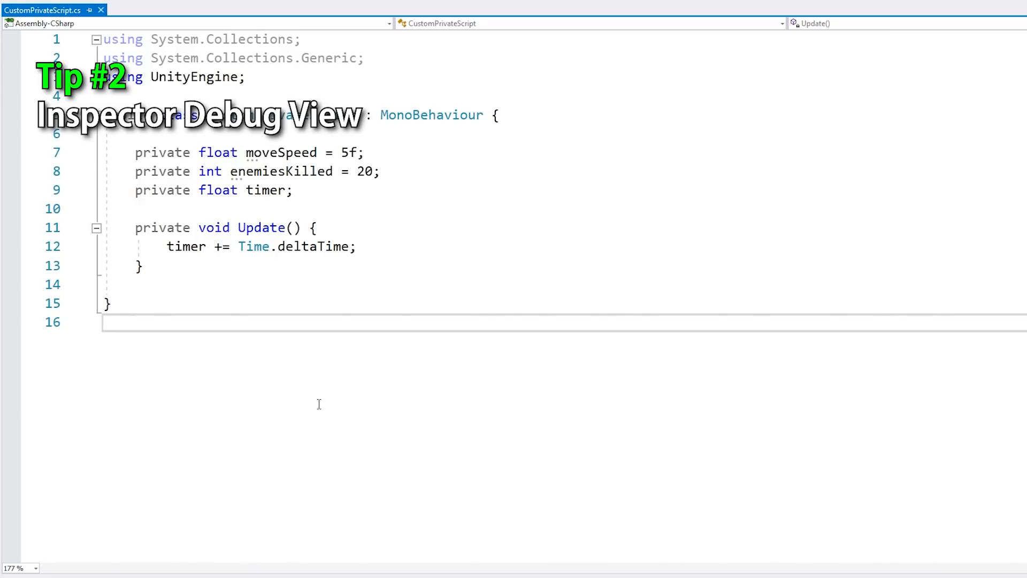
{"action": "left_click_drag", "start_coordinate": [151, 152], "coordinate": [167, 190]}
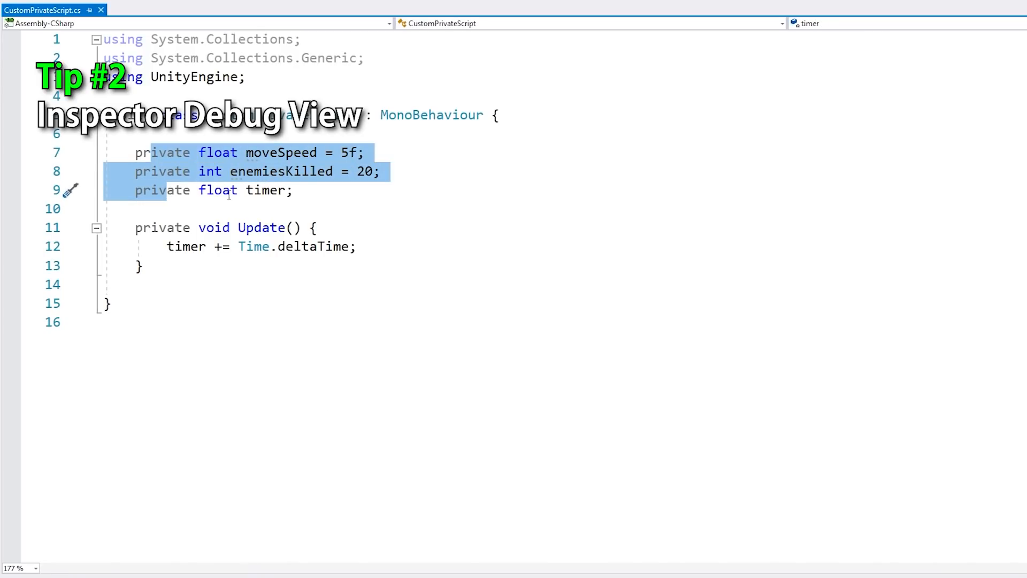
Step: Select CustomPrivateScript, switch the Inspector to Debug mode, and add a second Inspector tab
{"action": "left_click", "coordinate": [115, 569]}
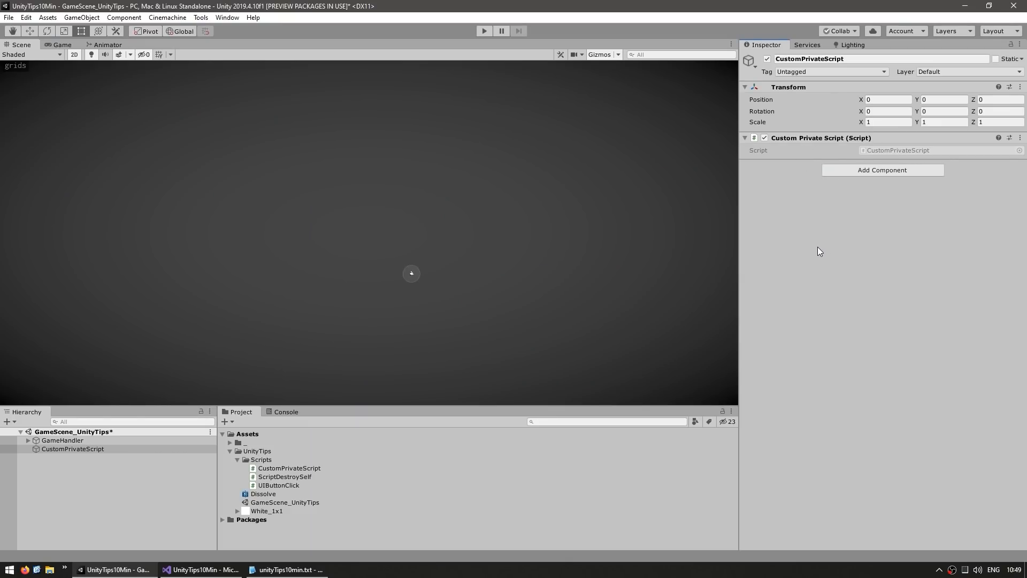
{"action": "mouse_move", "coordinate": [793, 190]}
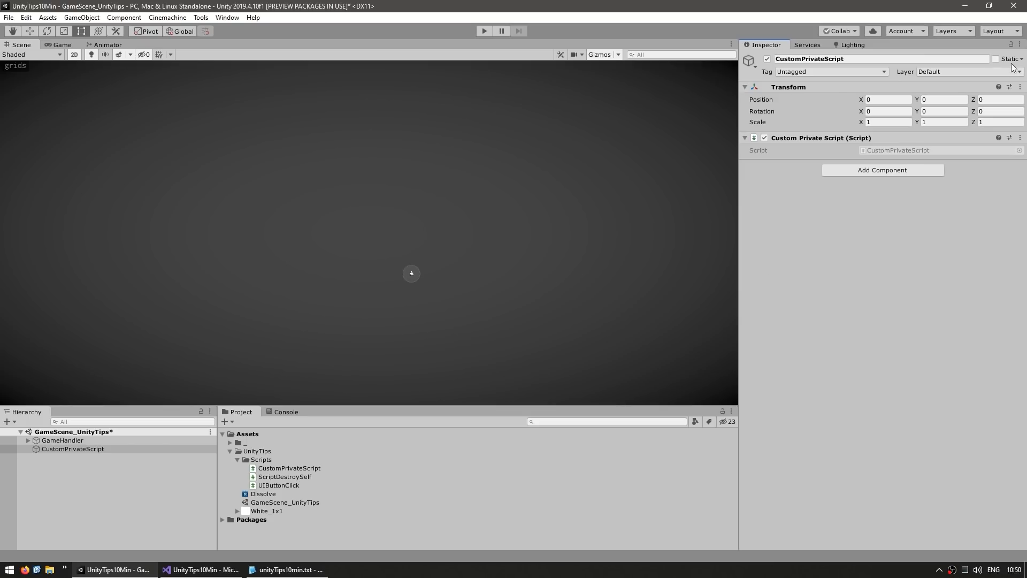
{"action": "left_click", "coordinate": [1019, 44]}
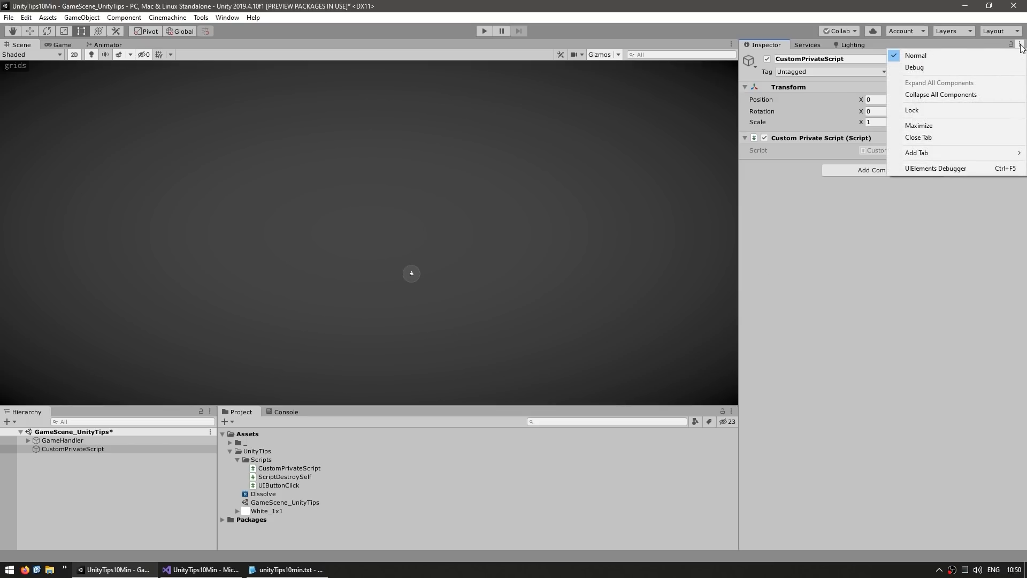
{"action": "mouse_move", "coordinate": [913, 68]}
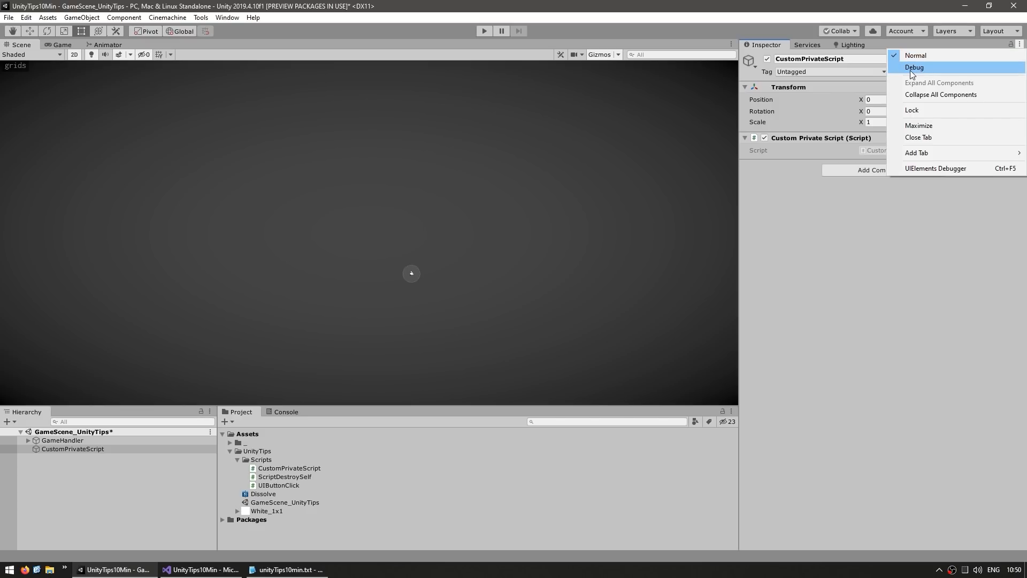
{"action": "left_click", "coordinate": [913, 67]}
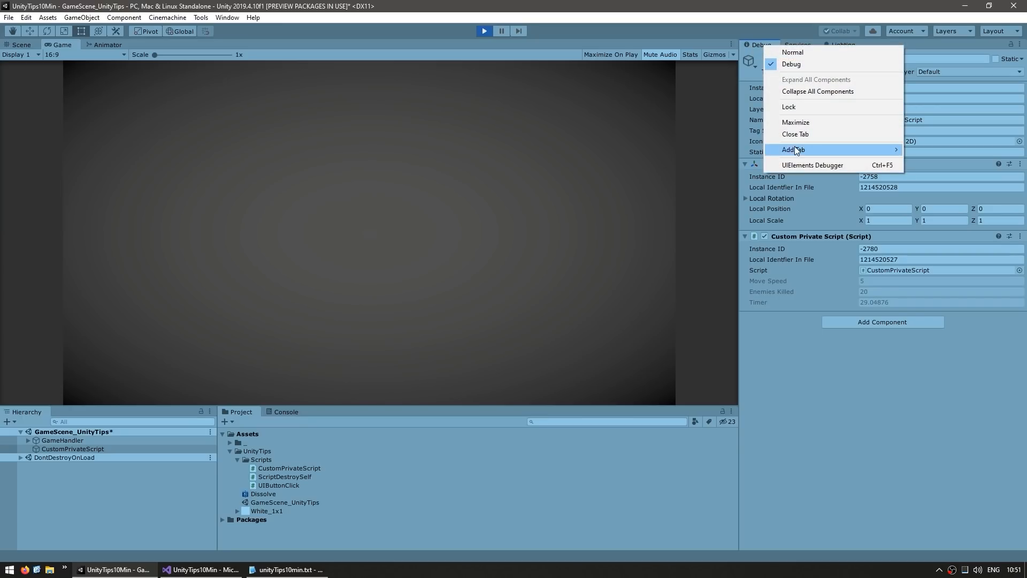
{"action": "mouse_move", "coordinate": [794, 149]}
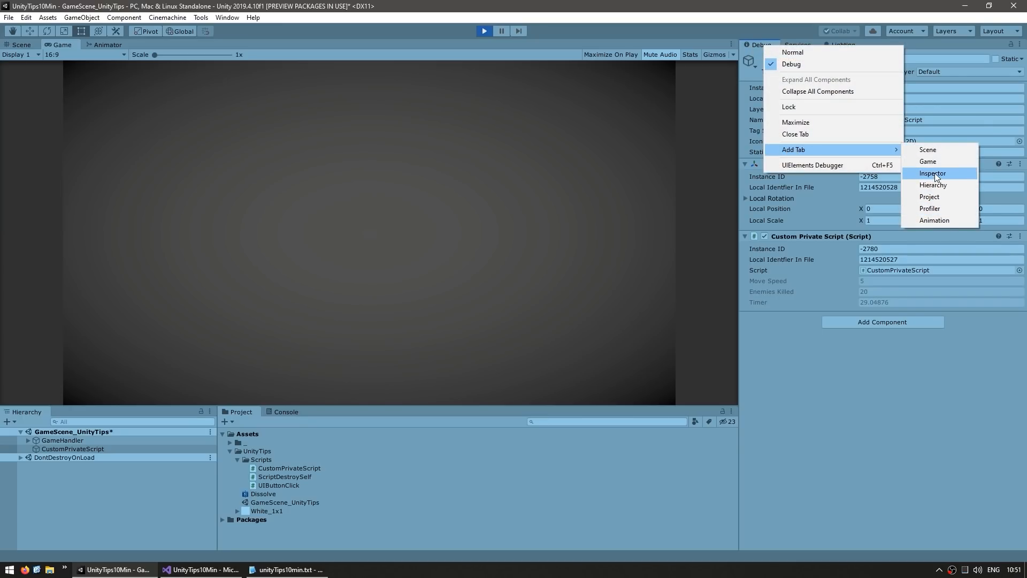
{"action": "left_click", "coordinate": [932, 173]}
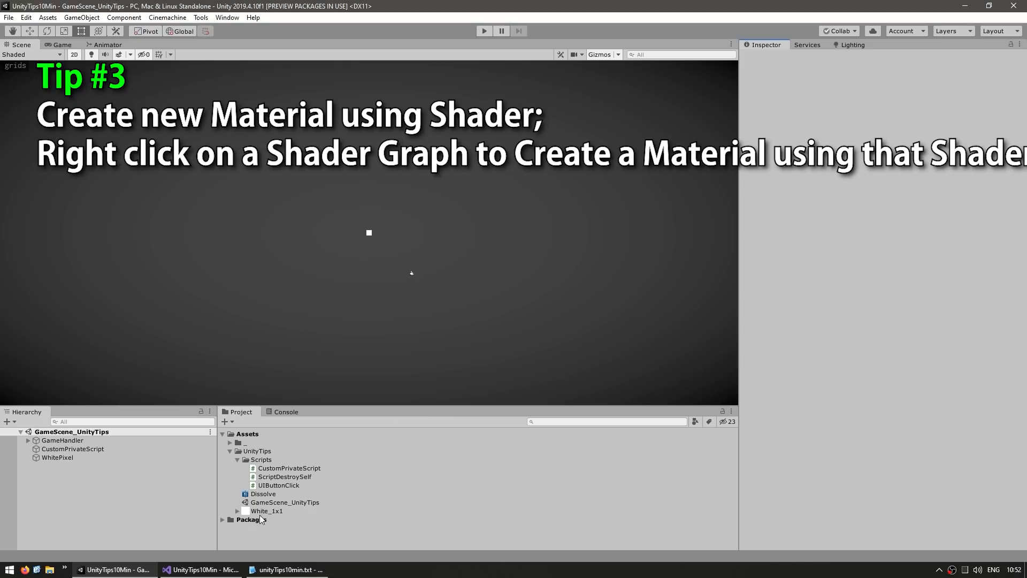
{"action": "left_click", "coordinate": [263, 493]}
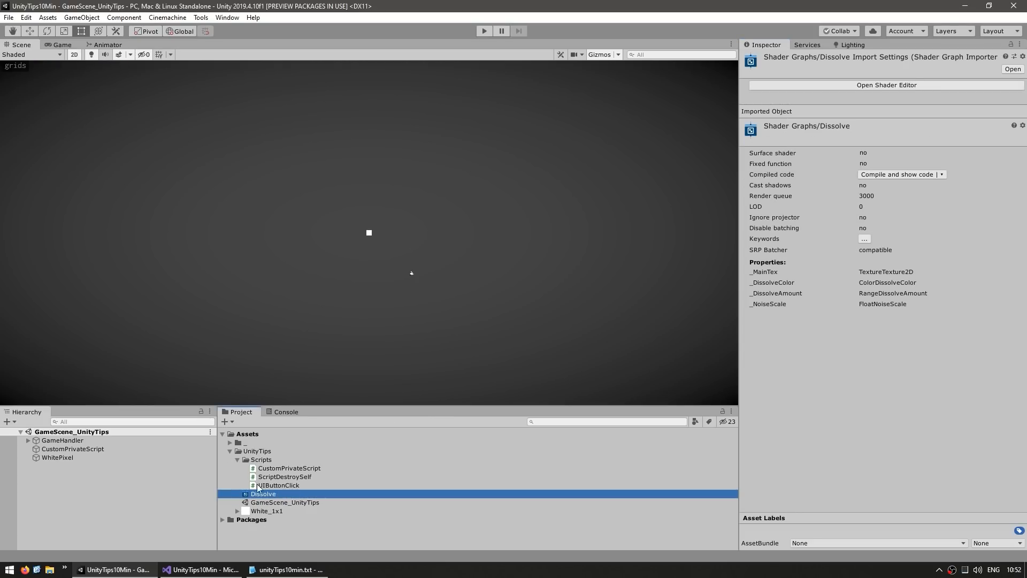
{"action": "right_click", "coordinate": [258, 450]}
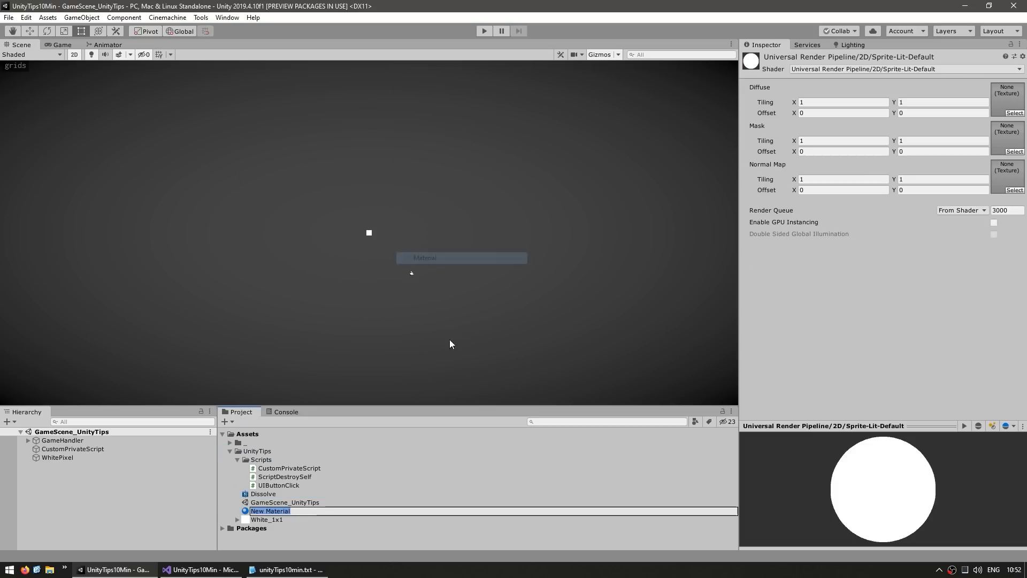
{"action": "key", "text": "enter"}
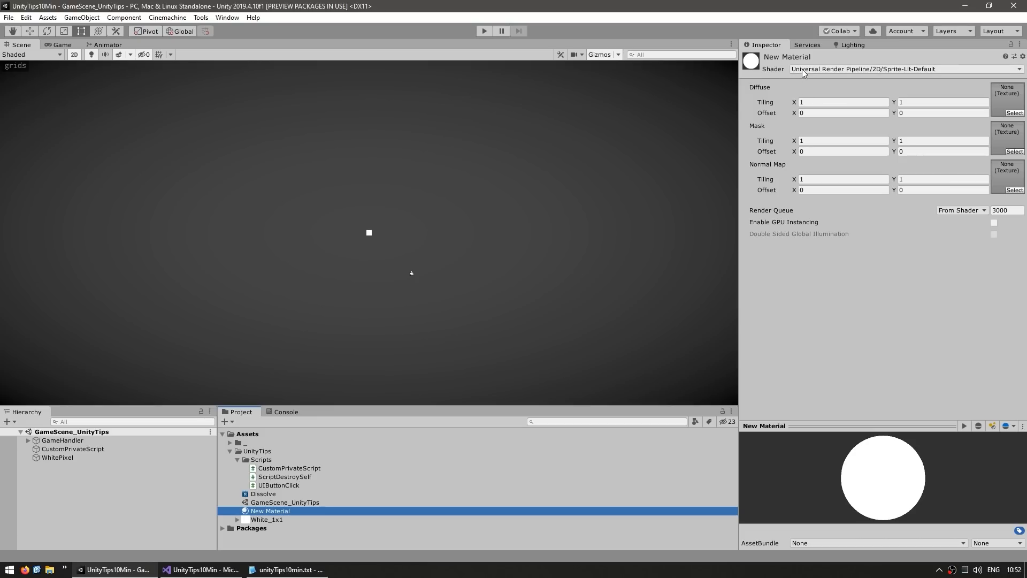
{"action": "left_click", "coordinate": [904, 69]}
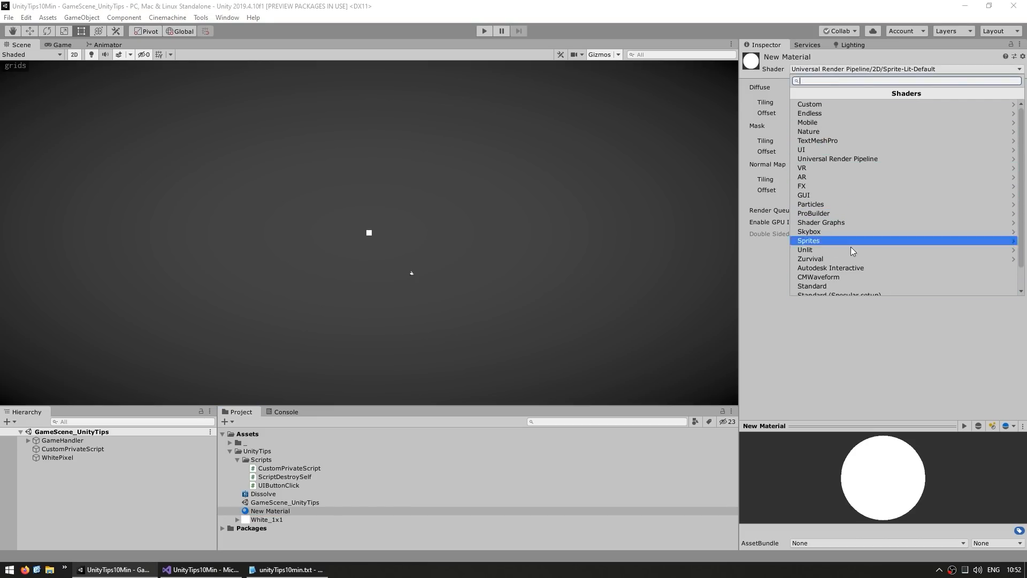
{"action": "key", "text": "Delete"}
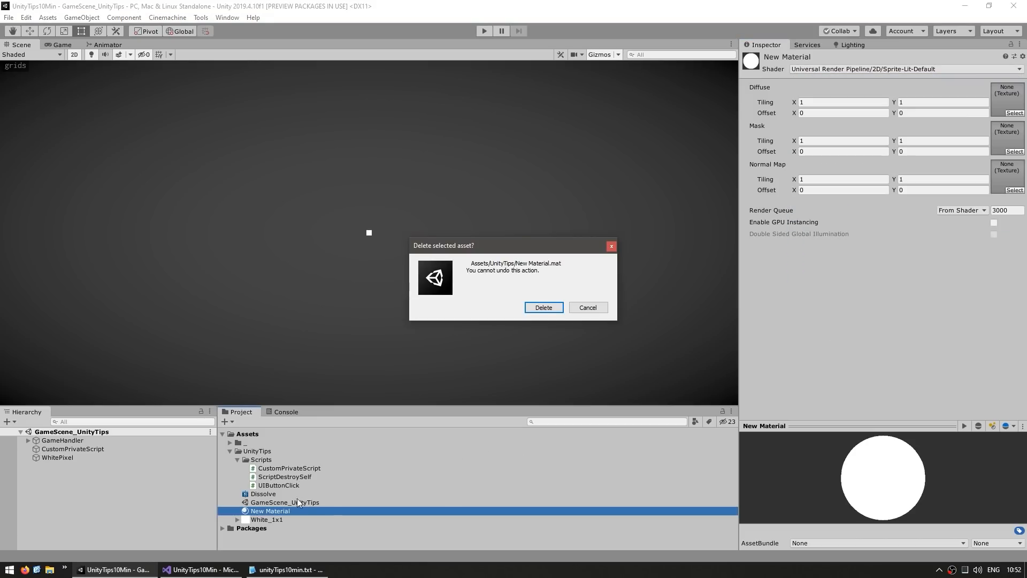
{"action": "left_click", "coordinate": [543, 307]}
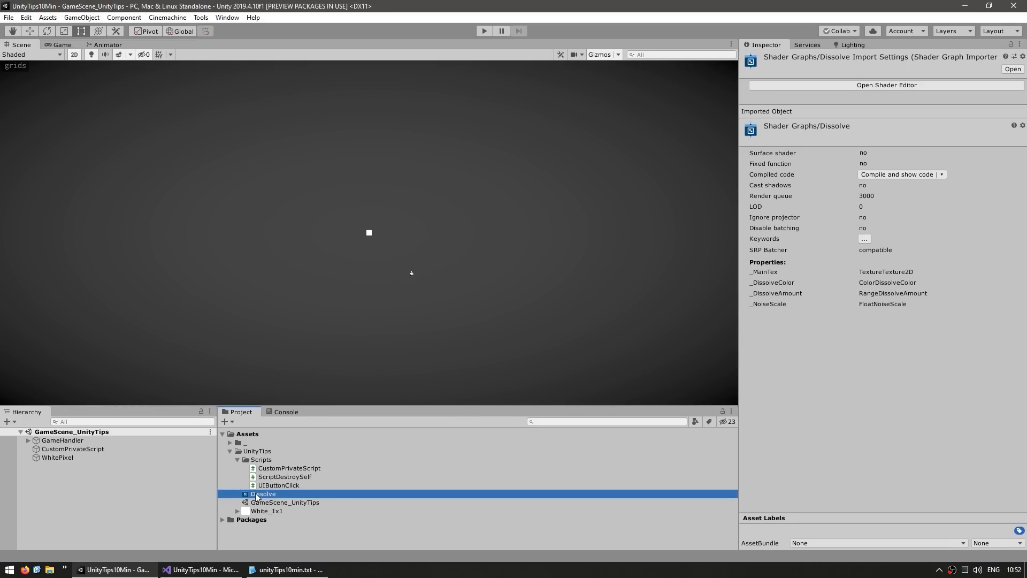
{"action": "right_click", "coordinate": [295, 487]}
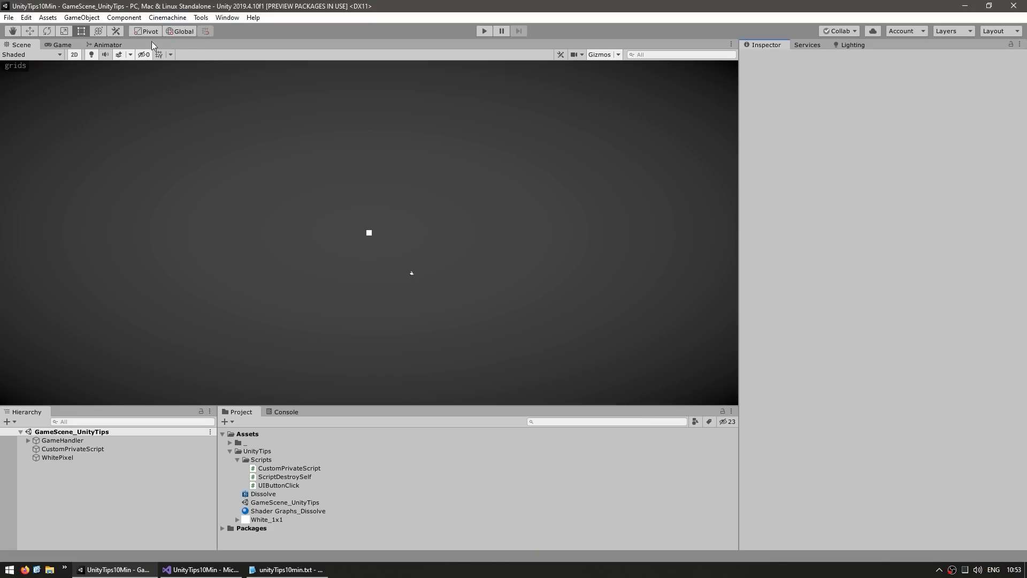
{"action": "mouse_move", "coordinate": [148, 31]}
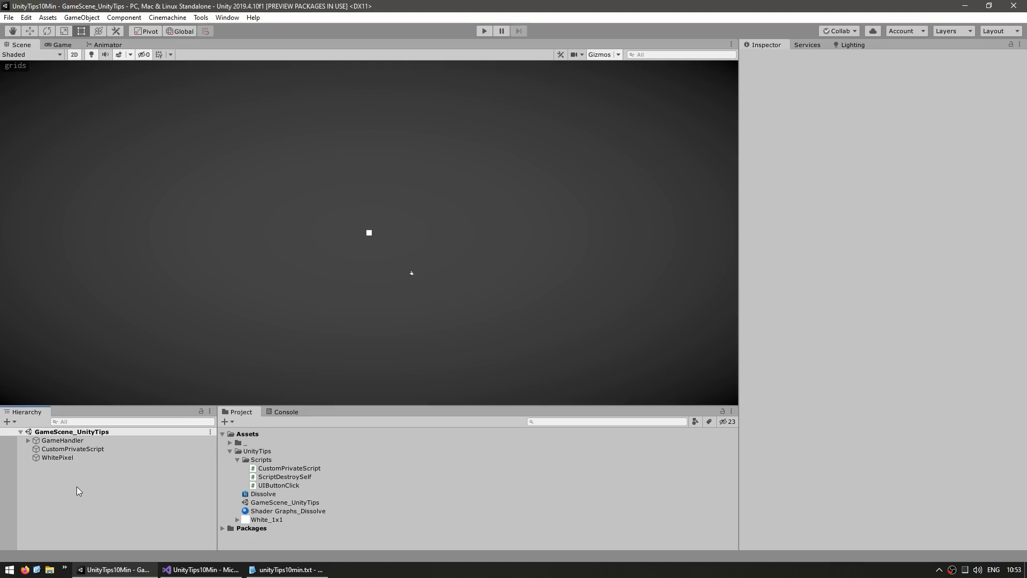
Step: Move the GameObject group to position 0,0,0 and toggle the handle between Center and Pivot
{"action": "left_click", "coordinate": [882, 248]}
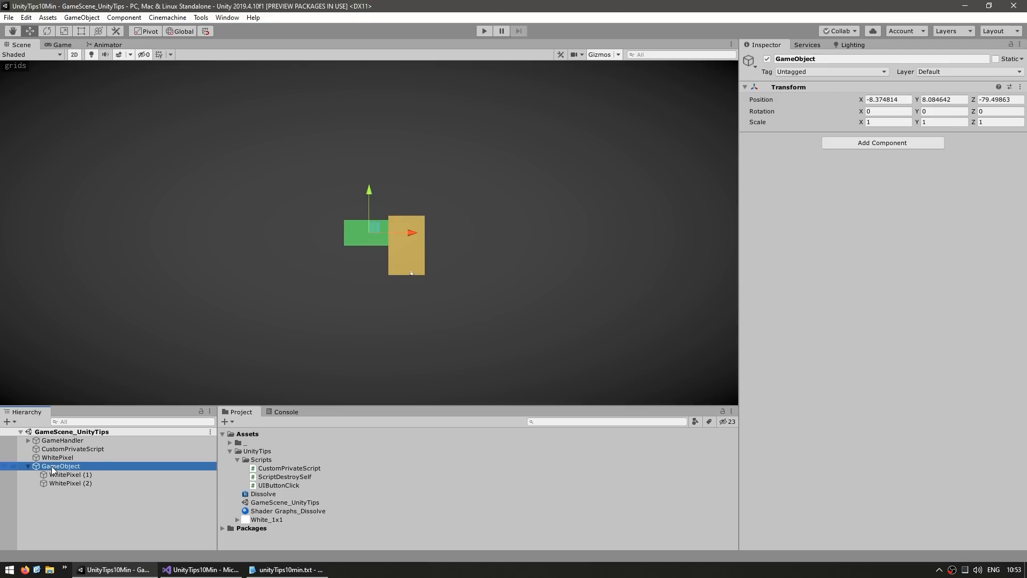
{"action": "mouse_move", "coordinate": [147, 31]}
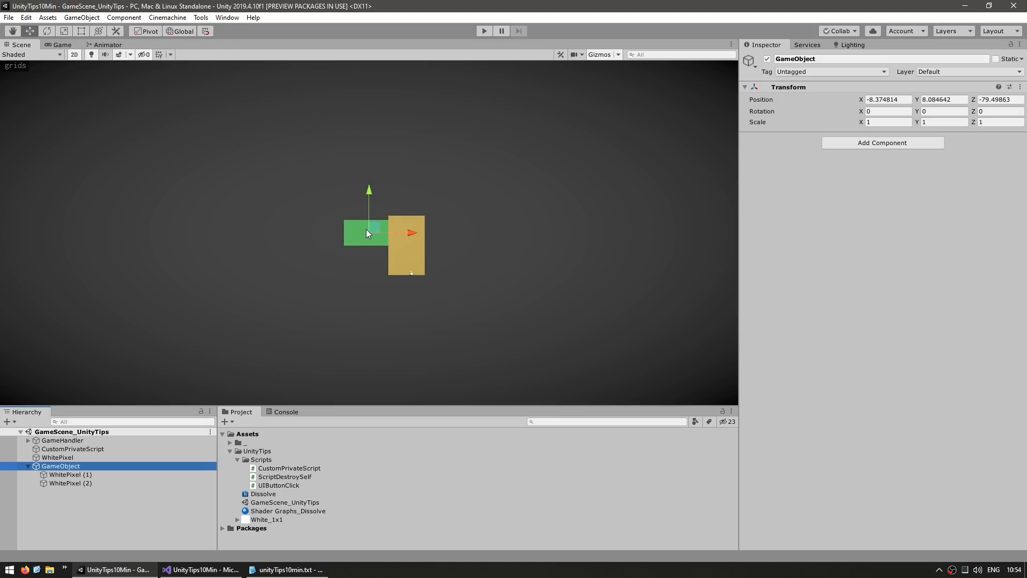
{"action": "mouse_move", "coordinate": [361, 220]}
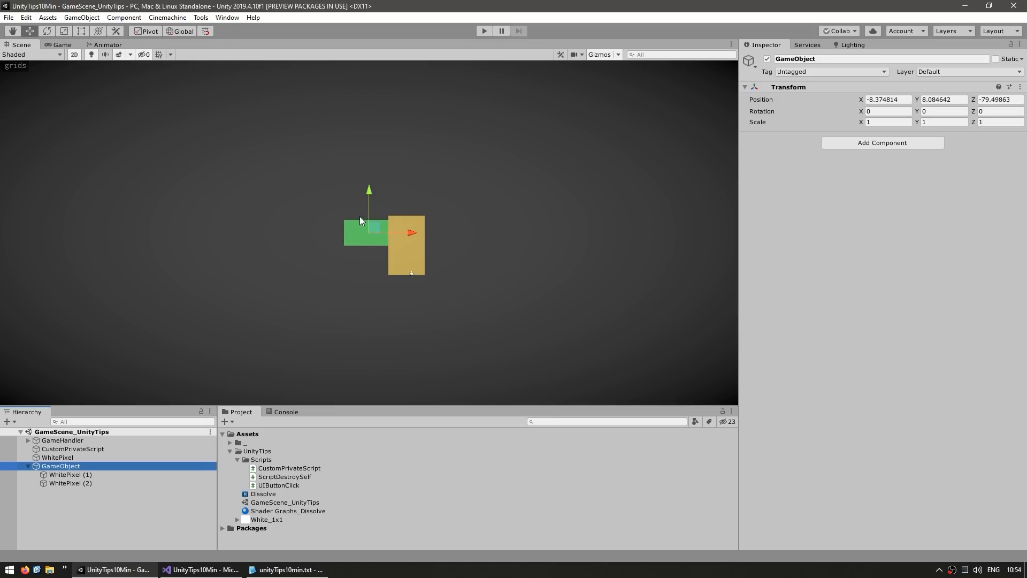
{"action": "left_click", "coordinate": [149, 31]}
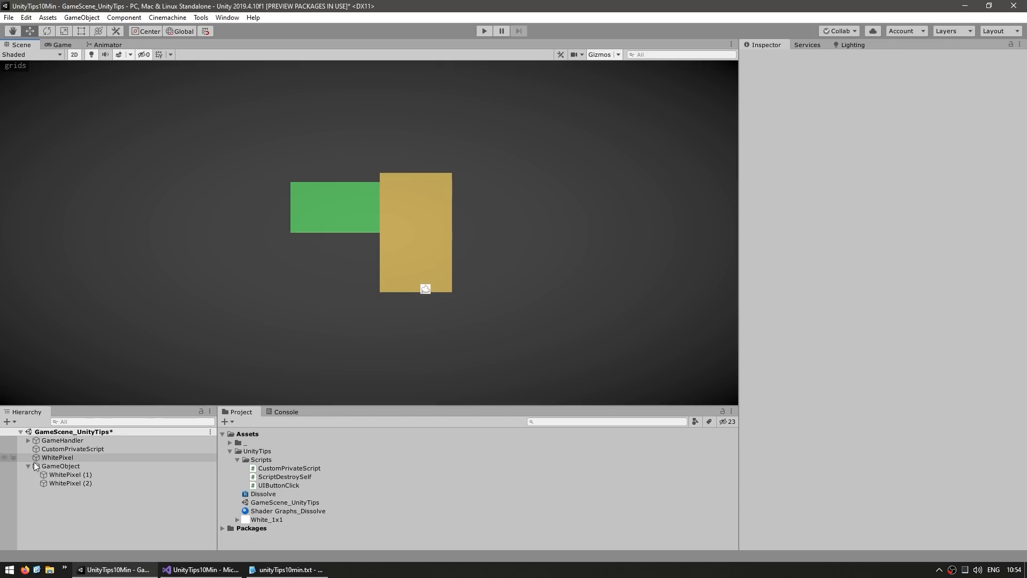
{"action": "left_click", "coordinate": [61, 466]}
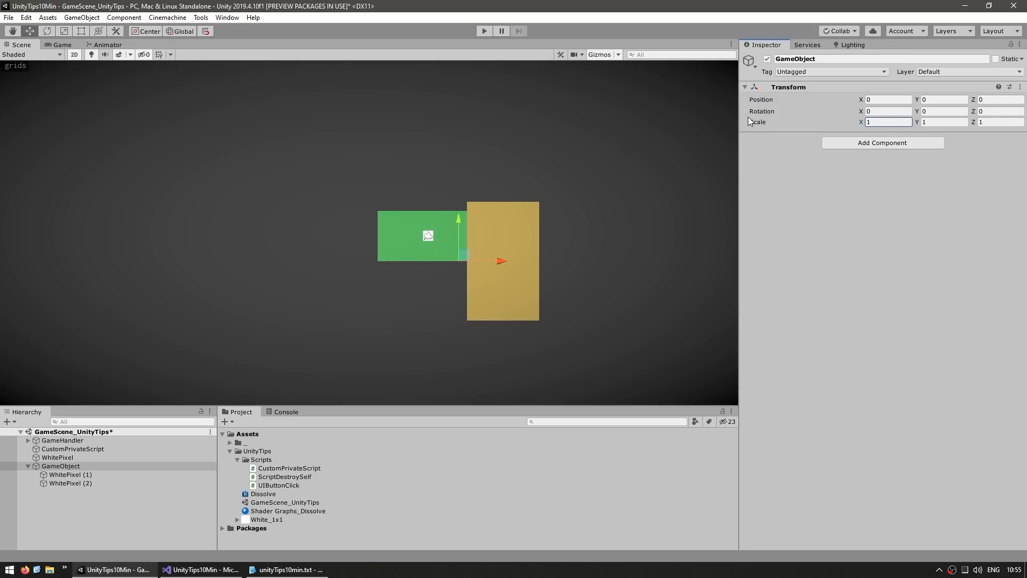
{"action": "type", "text": "-17.68"}
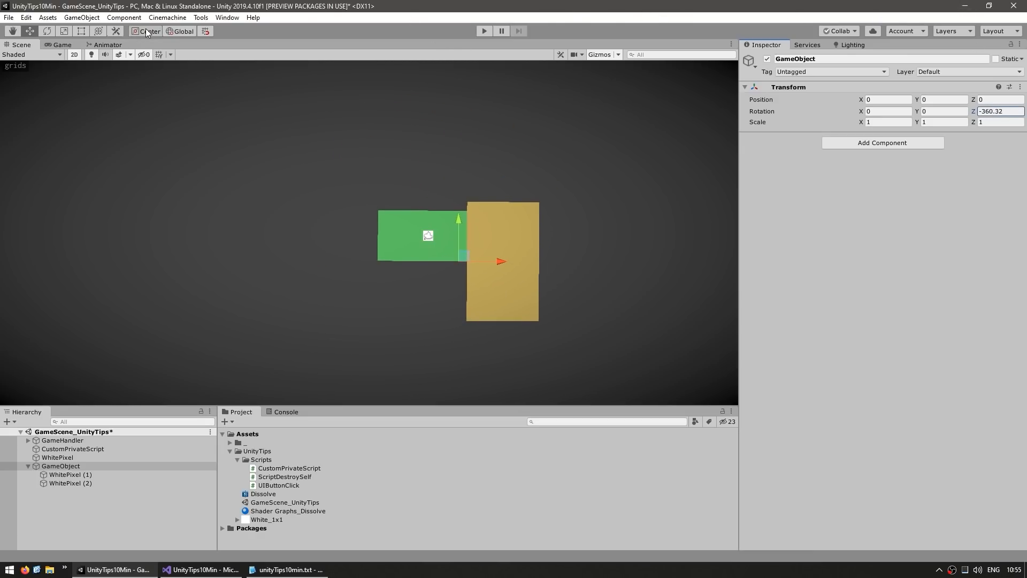
{"action": "left_click", "coordinate": [148, 31]}
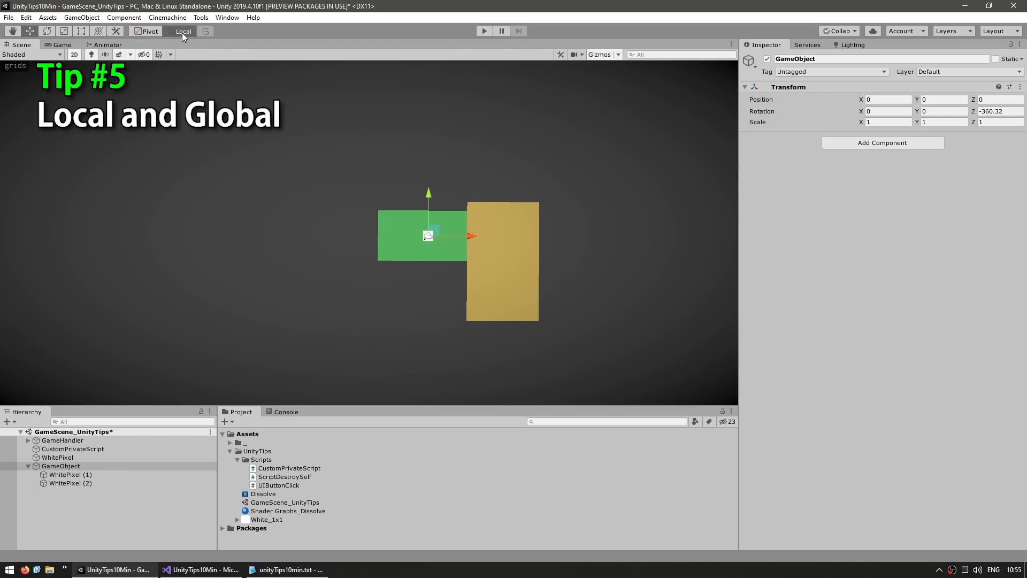
Step: Select WhitePixel (1), toggle the Global/Local handle orientation, and drag it in the scene
{"action": "left_click", "coordinate": [183, 31]}
{"action": "type", "text": "45"}
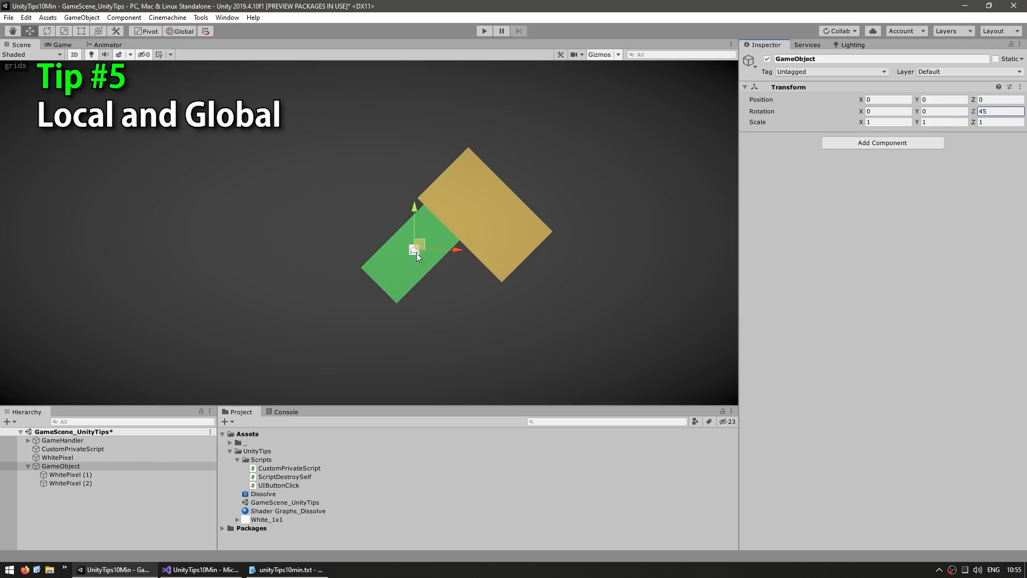
{"action": "left_click", "coordinate": [71, 483]}
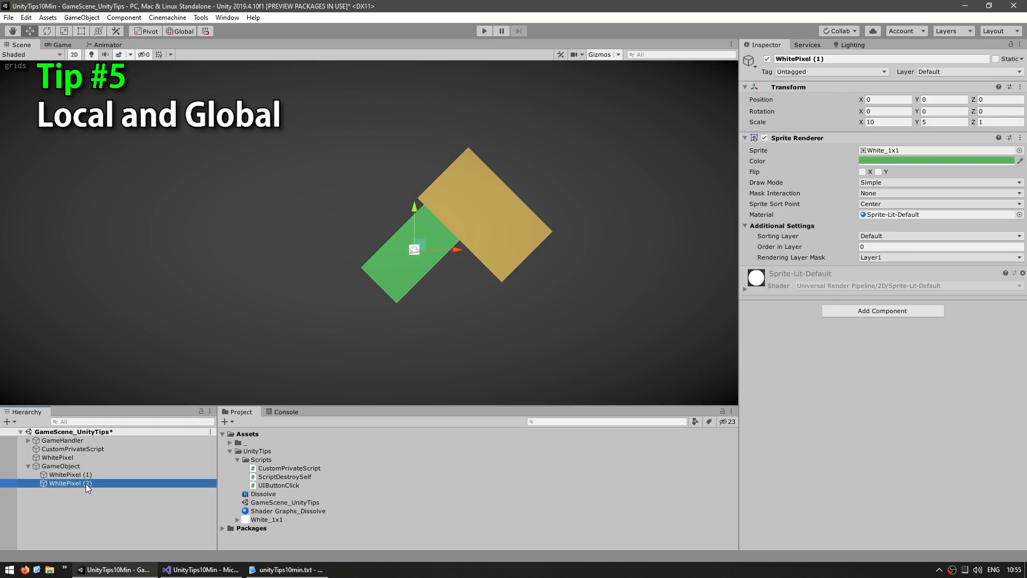
{"action": "left_click", "coordinate": [71, 475]}
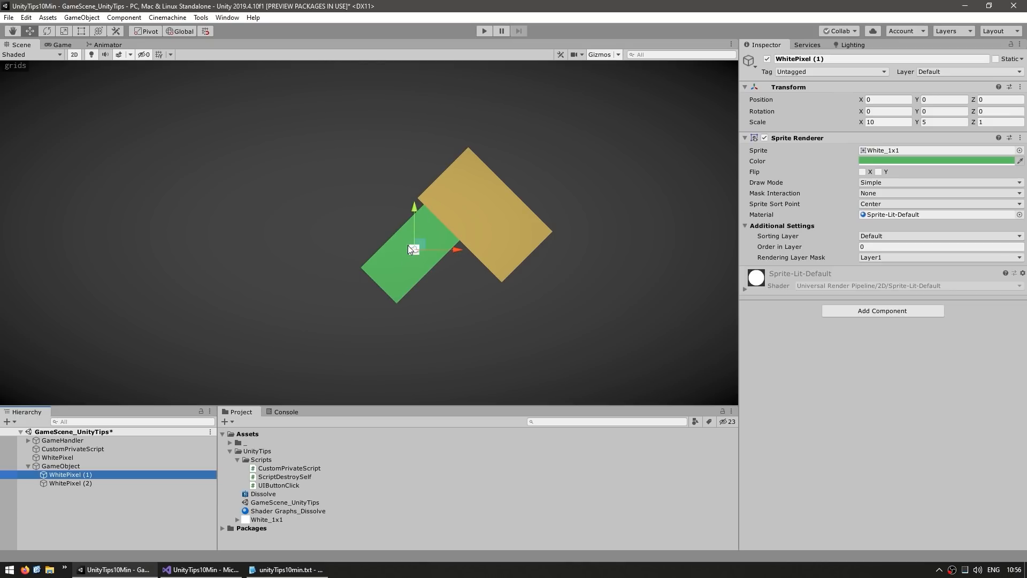
{"action": "left_click_drag", "start_coordinate": [416, 249], "coordinate": [606, 236]}
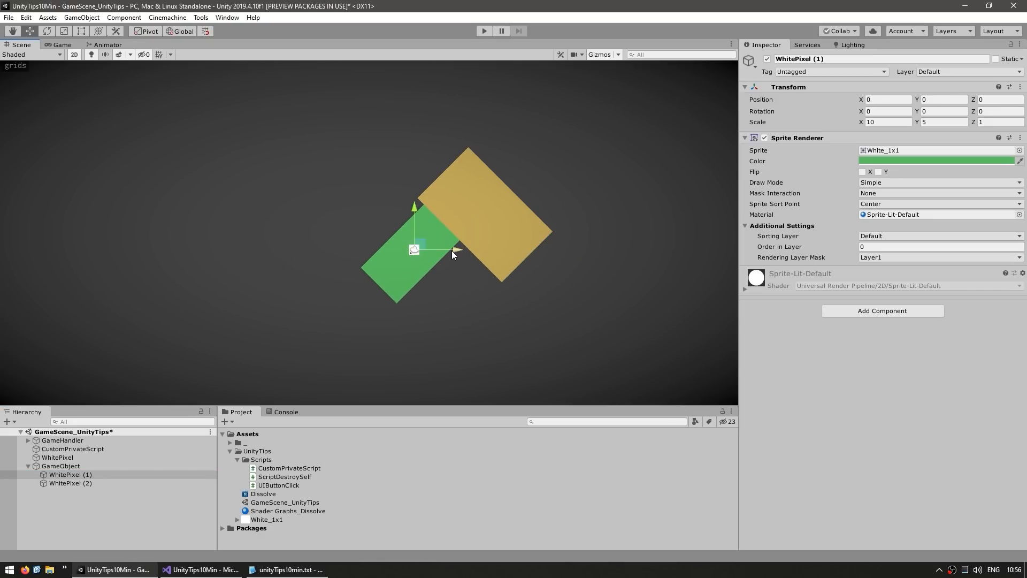
{"action": "mouse_move", "coordinate": [394, 281]}
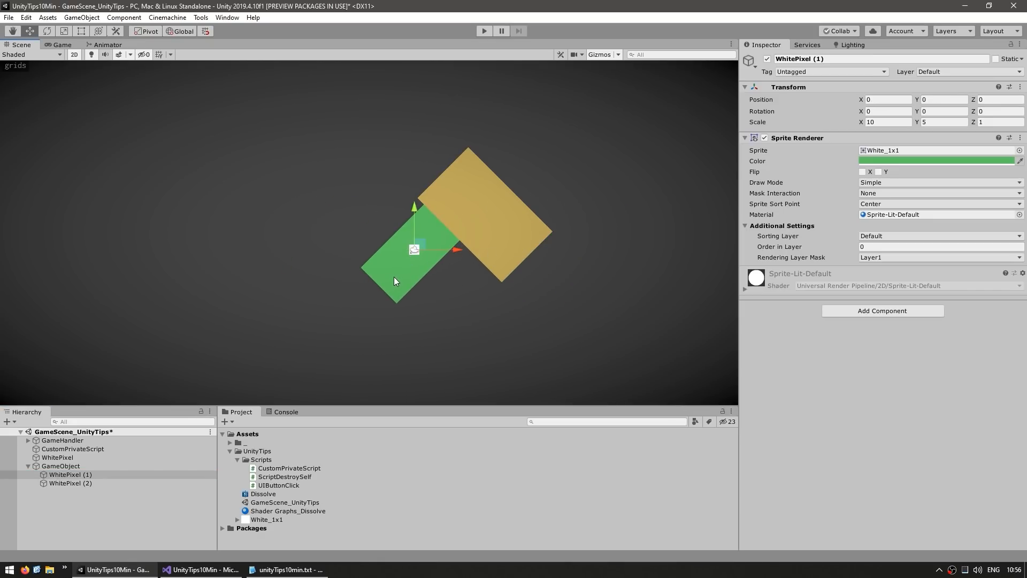
{"action": "mouse_move", "coordinate": [543, 162]}
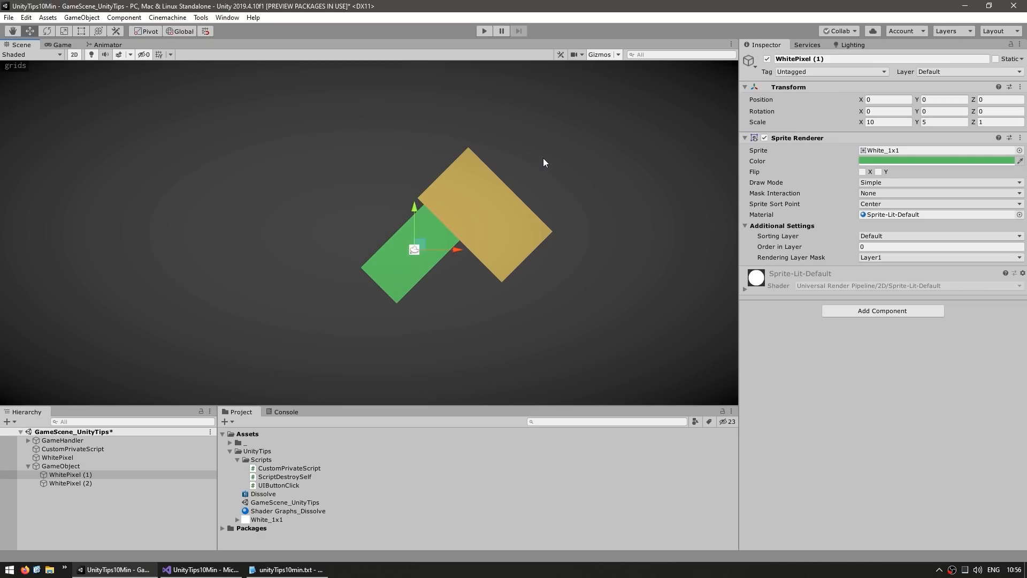
{"action": "mouse_move", "coordinate": [426, 245]}
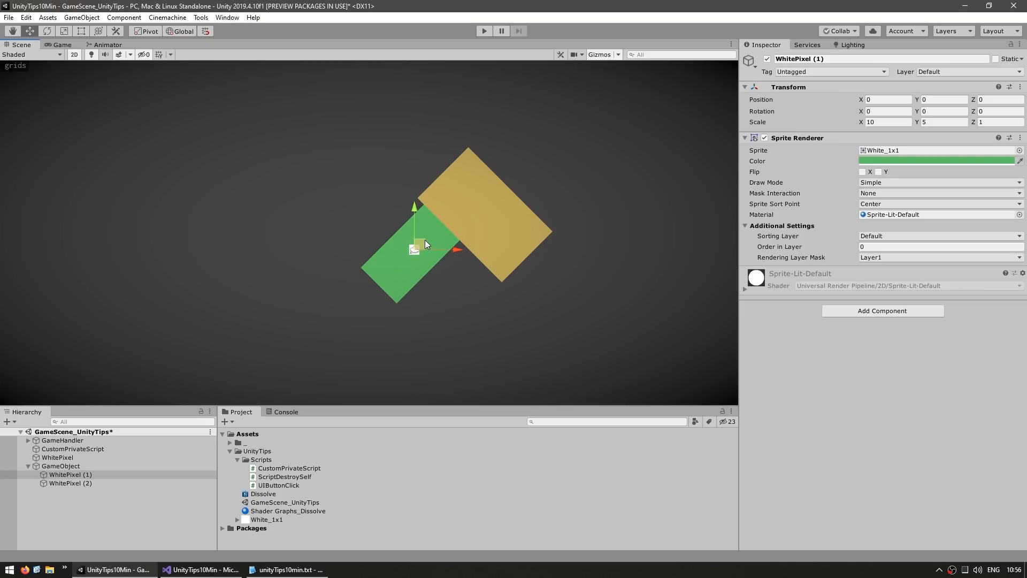
{"action": "left_click_drag", "start_coordinate": [414, 248], "coordinate": [473, 184]}
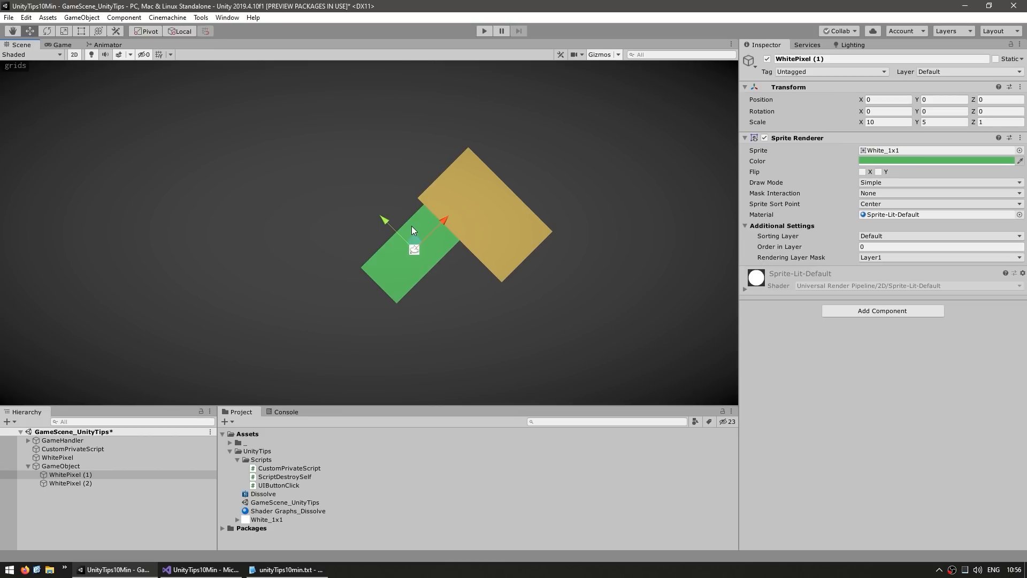
{"action": "mouse_move", "coordinate": [302, 192]}
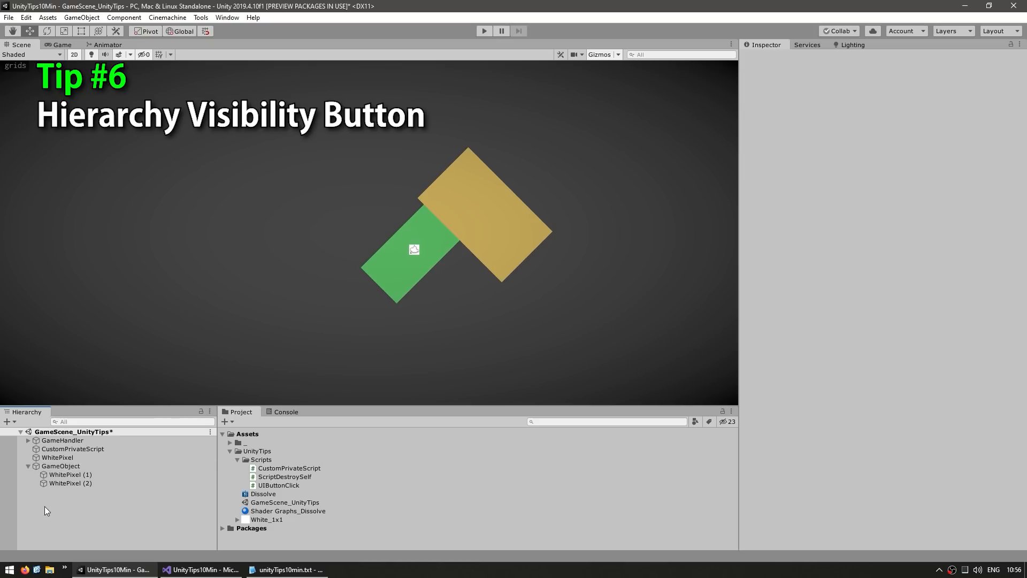
Step: Expand GameHandler and scroll to its Background and BackgroundGrass children to hide them
{"action": "left_click", "coordinate": [60, 466]}
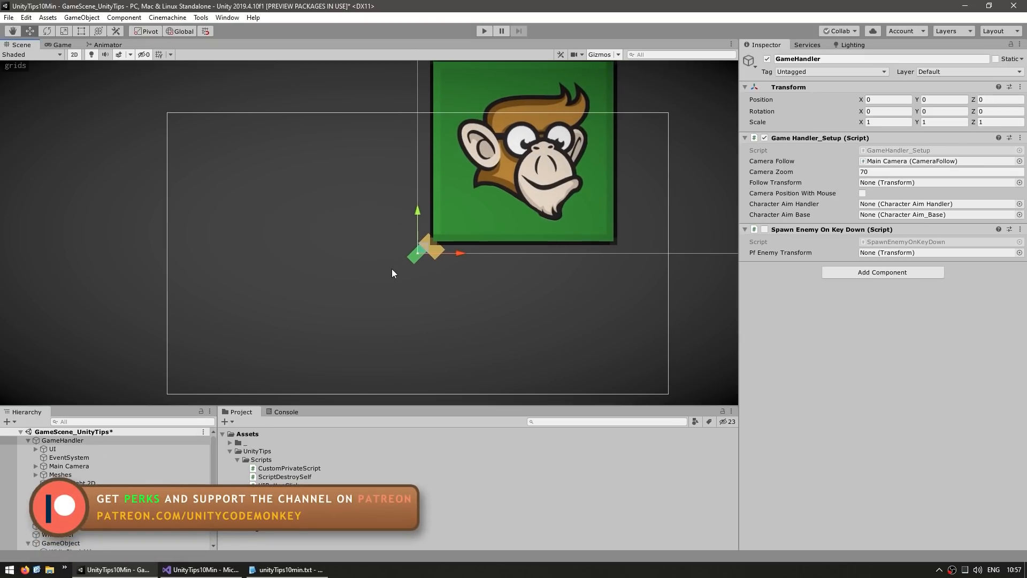
{"action": "mouse_move", "coordinate": [555, 129]}
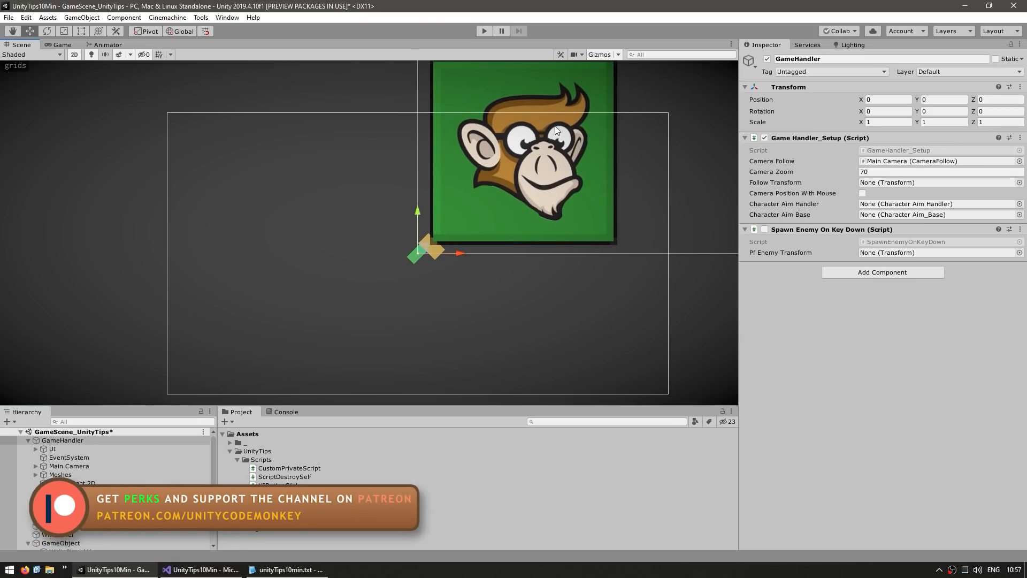
{"action": "scroll", "scroll_direction": "down", "scroll_amount": 3}
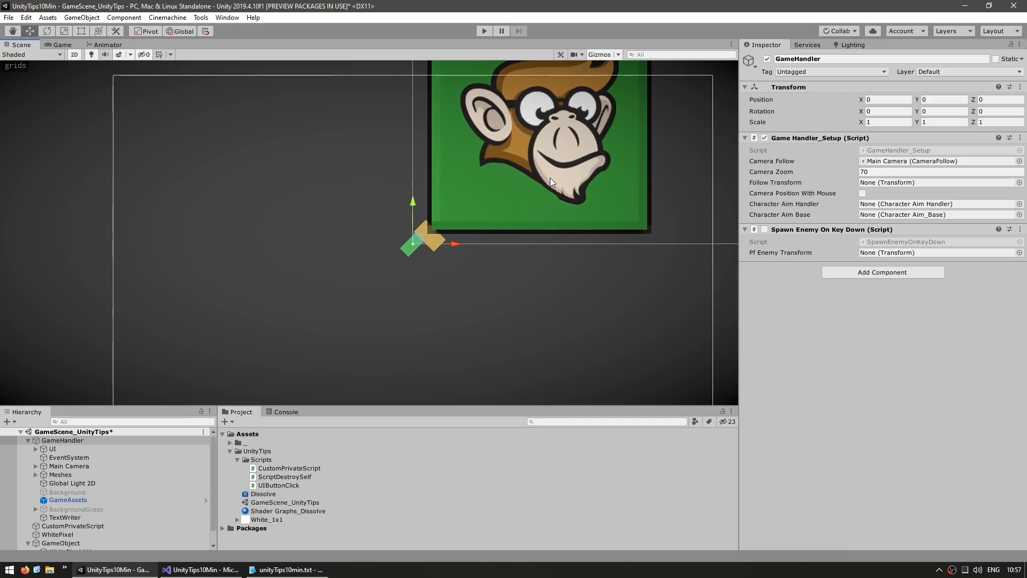
Step: Select UI > Canvas and hide it so the monkey logo leaves the scene view
{"action": "left_click", "coordinate": [52, 449]}
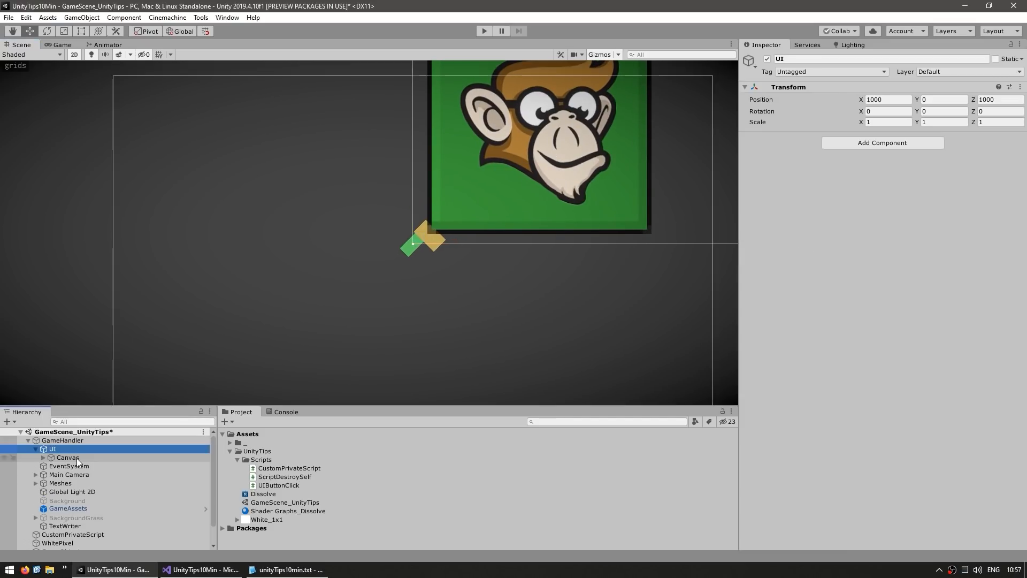
{"action": "left_click", "coordinate": [68, 456]}
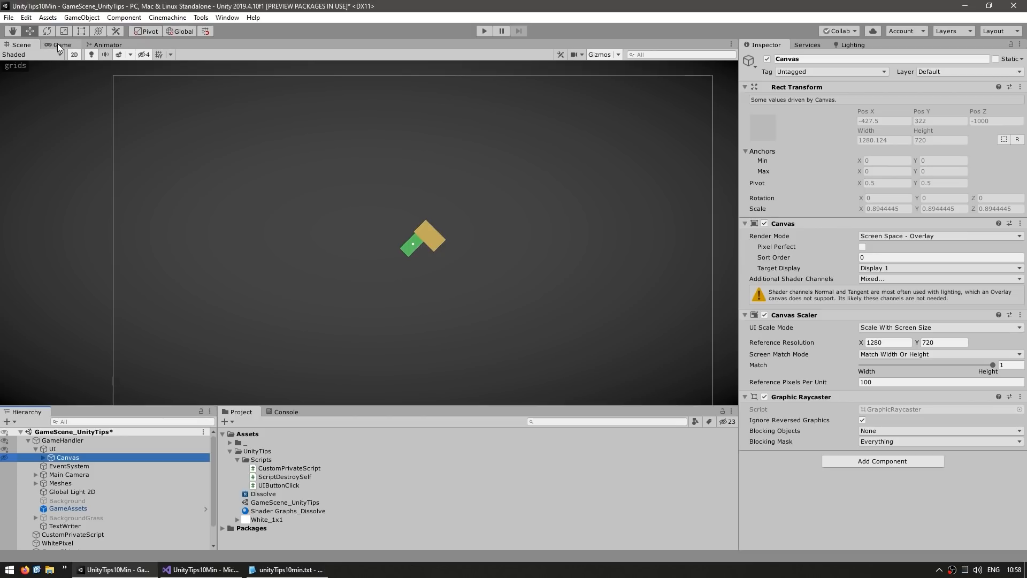
{"action": "left_click", "coordinate": [62, 44]}
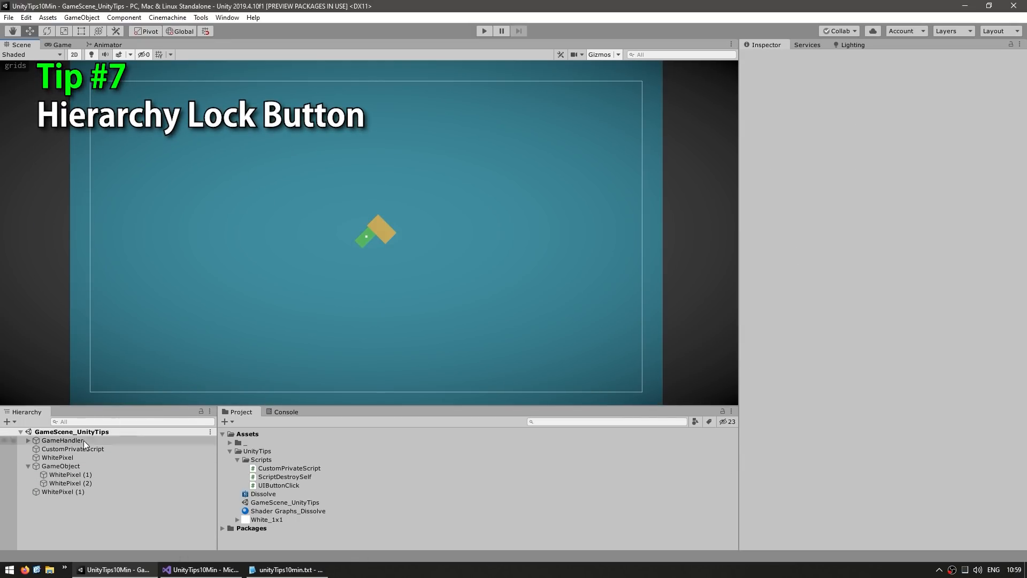
Step: Drag the GameObject group to about (12.3, 4.4) and rename WhitePixel (1) to Background
{"action": "left_click", "coordinate": [60, 466]}
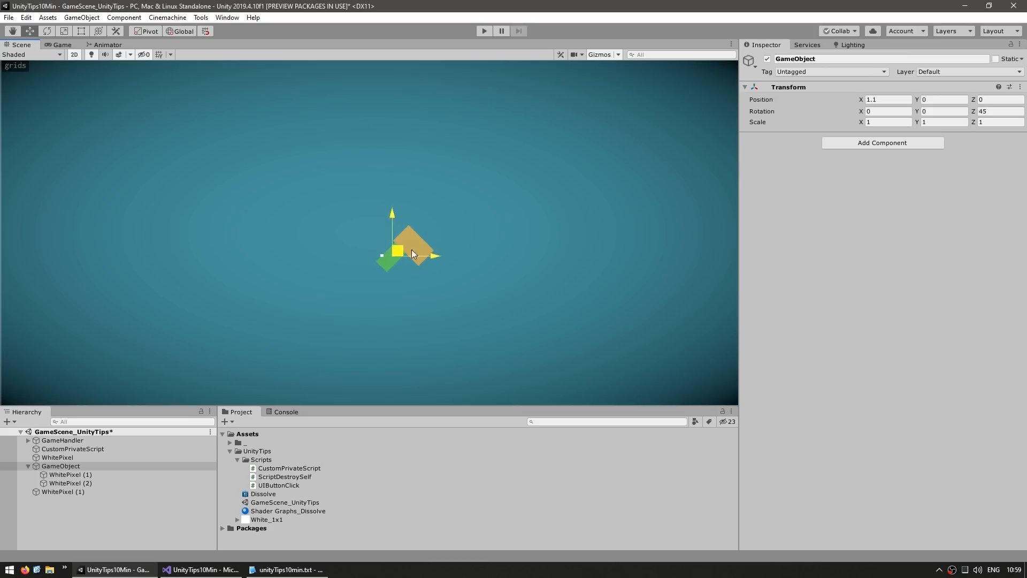
{"action": "left_click_drag", "start_coordinate": [410, 245], "coordinate": [436, 229]}
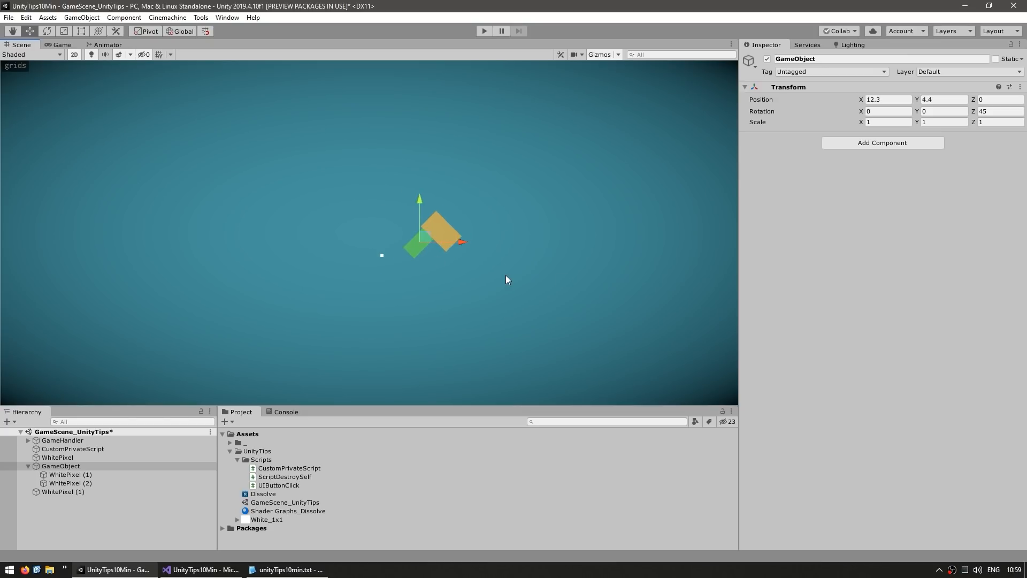
{"action": "left_click", "coordinate": [62, 491]}
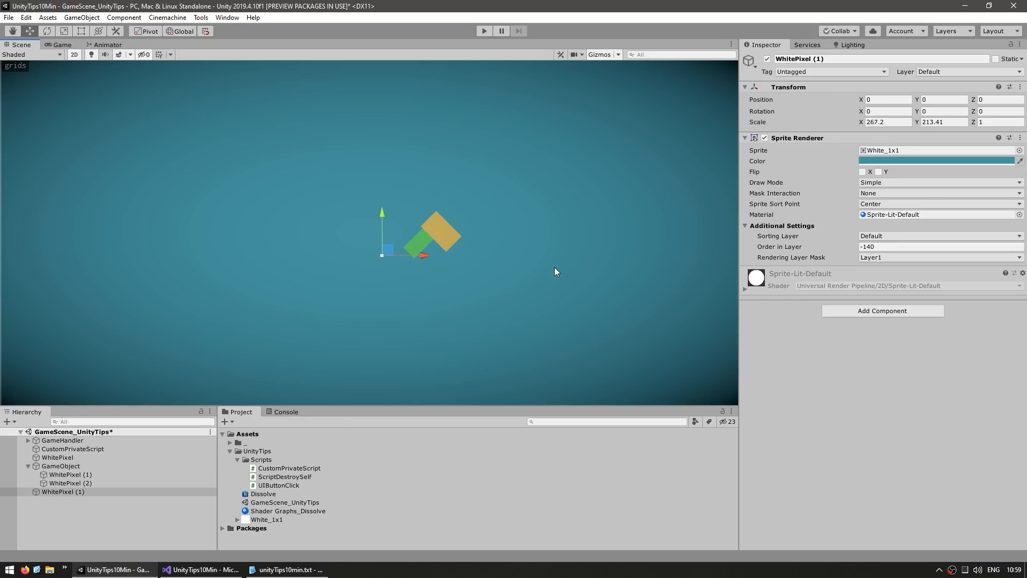
{"action": "mouse_move", "coordinate": [590, 247]}
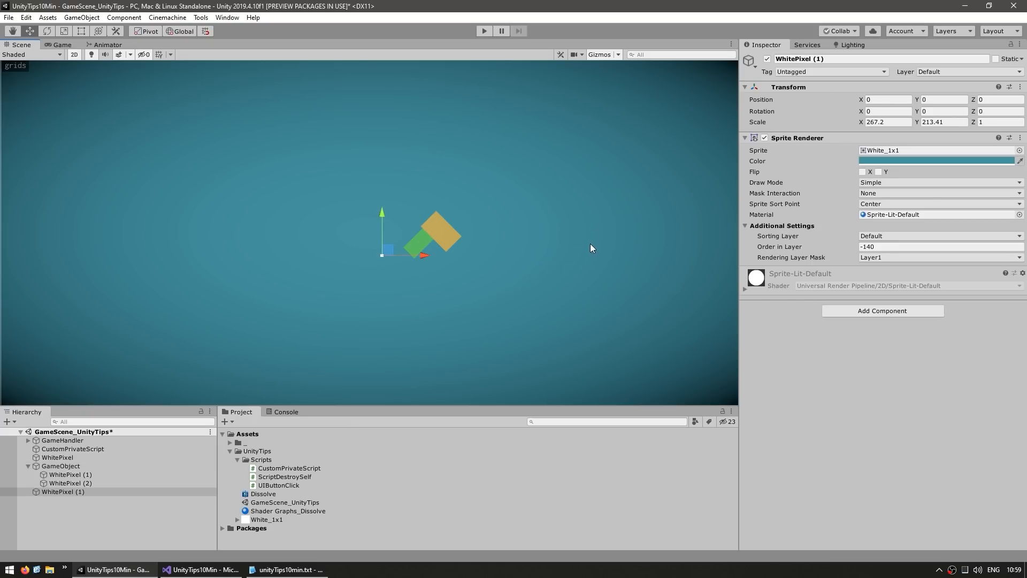
{"action": "left_click", "coordinate": [59, 491]}
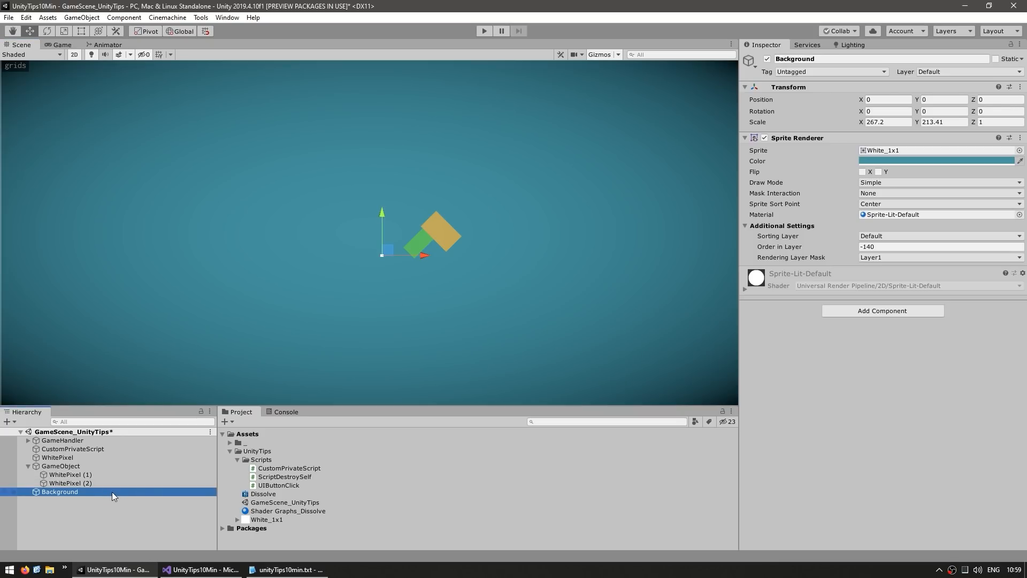
{"action": "mouse_move", "coordinate": [32, 496]}
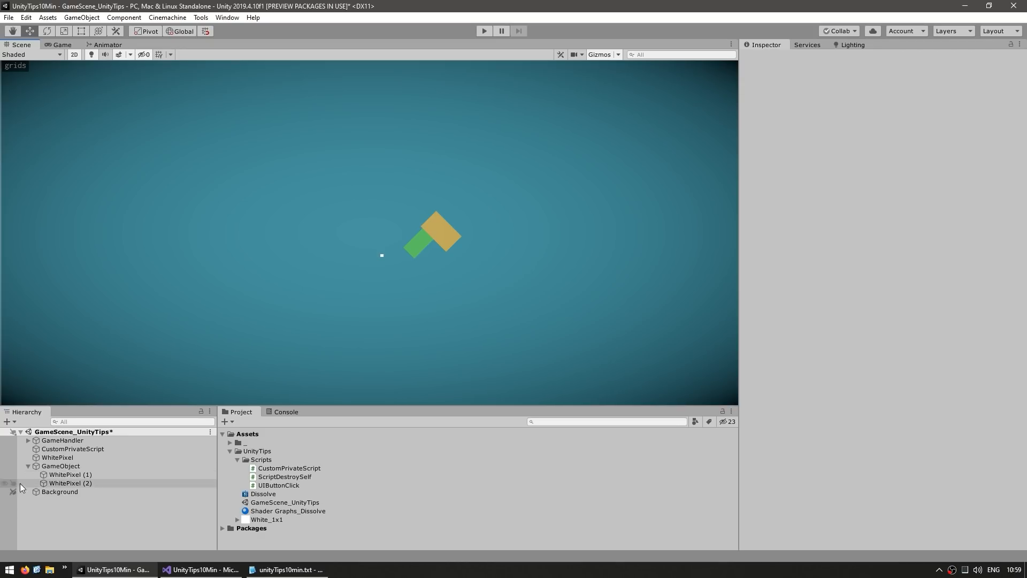
Step: Lock Background against scene picking and select the GameObject group to move it
{"action": "left_click", "coordinate": [61, 465]}
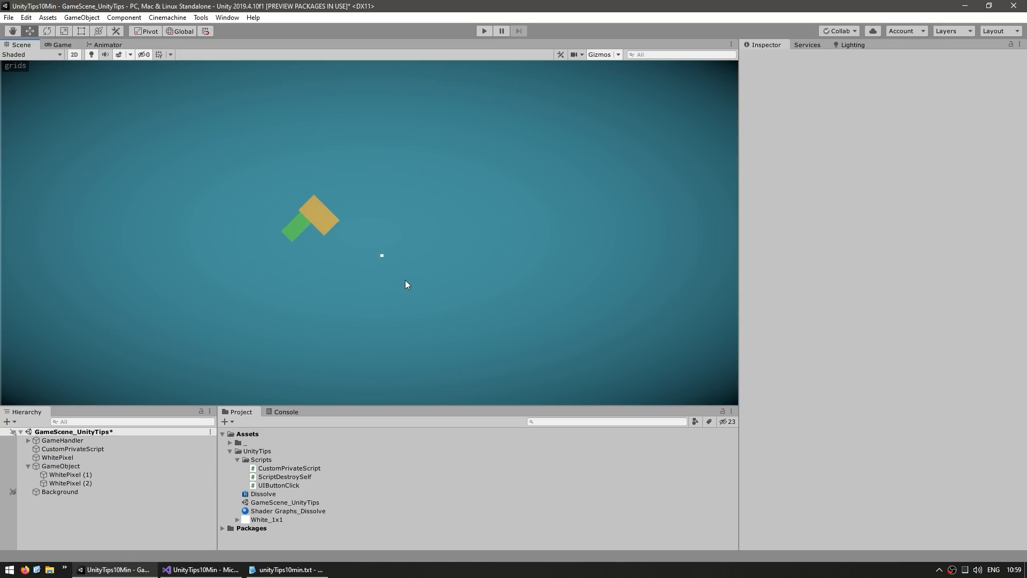
{"action": "left_click", "coordinate": [61, 45]}
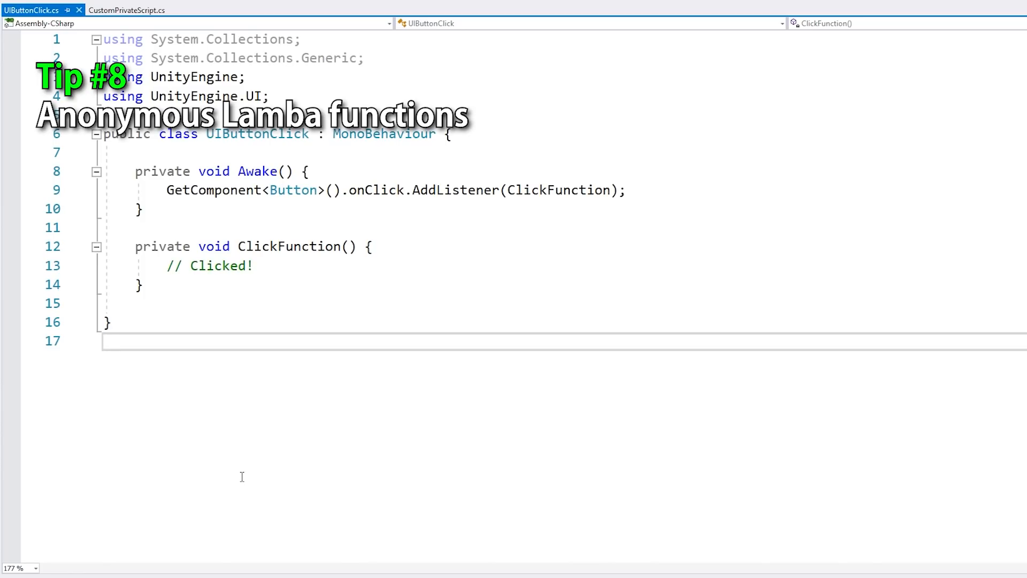
Step: Replace AddListener(ClickFunction) with an inline () => { // Clicked! } lambda and add using System;
{"action": "double_click", "coordinate": [226, 190]}
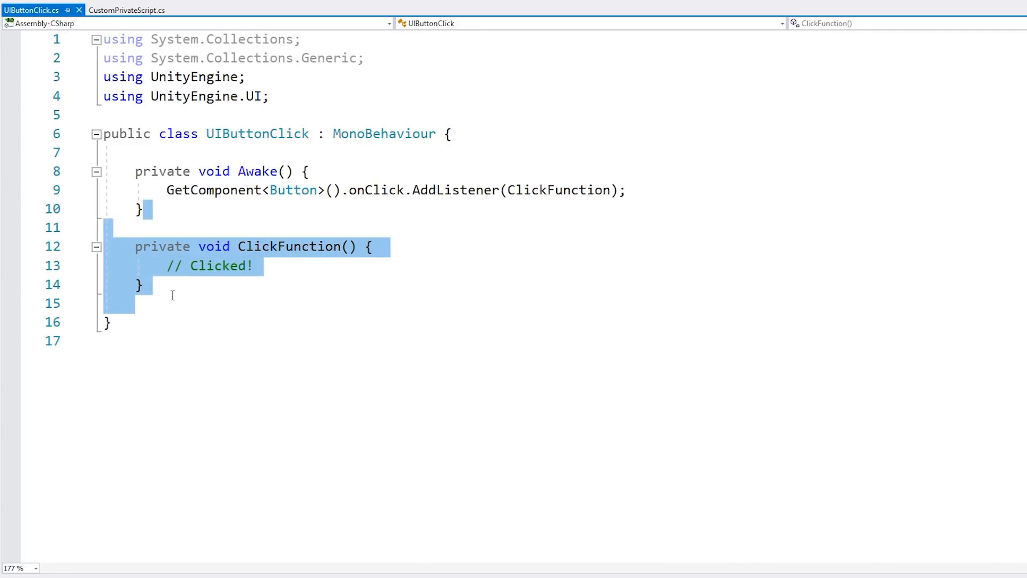
{"action": "left_click", "coordinate": [557, 189]}
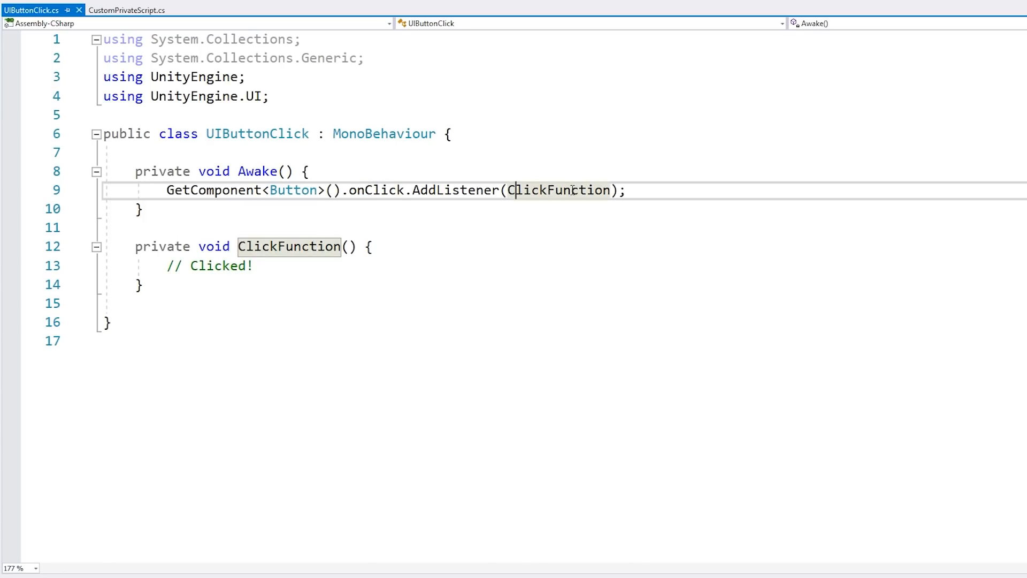
{"action": "mouse_move", "coordinate": [561, 190]}
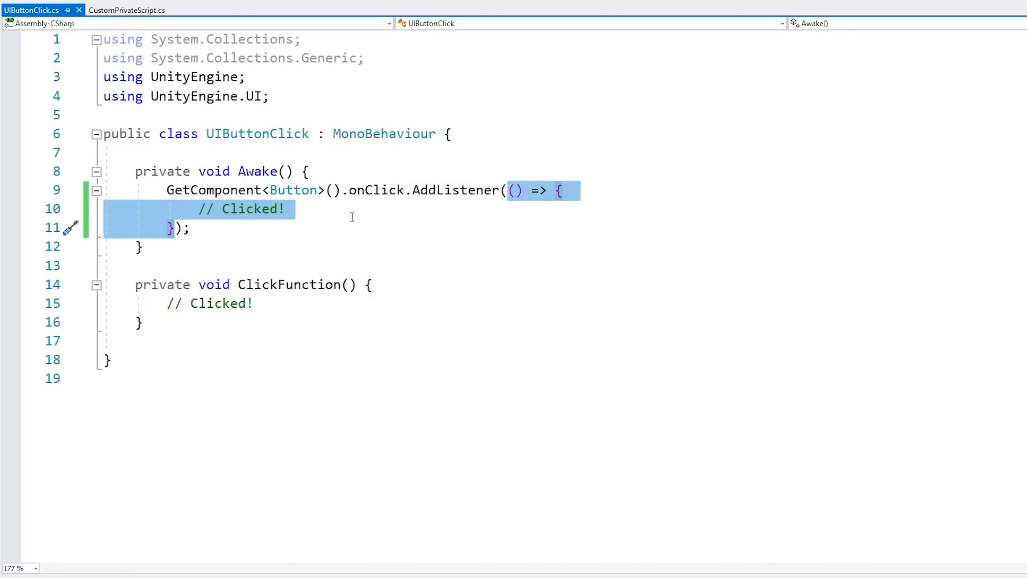
{"action": "type", "text": "using System;"}
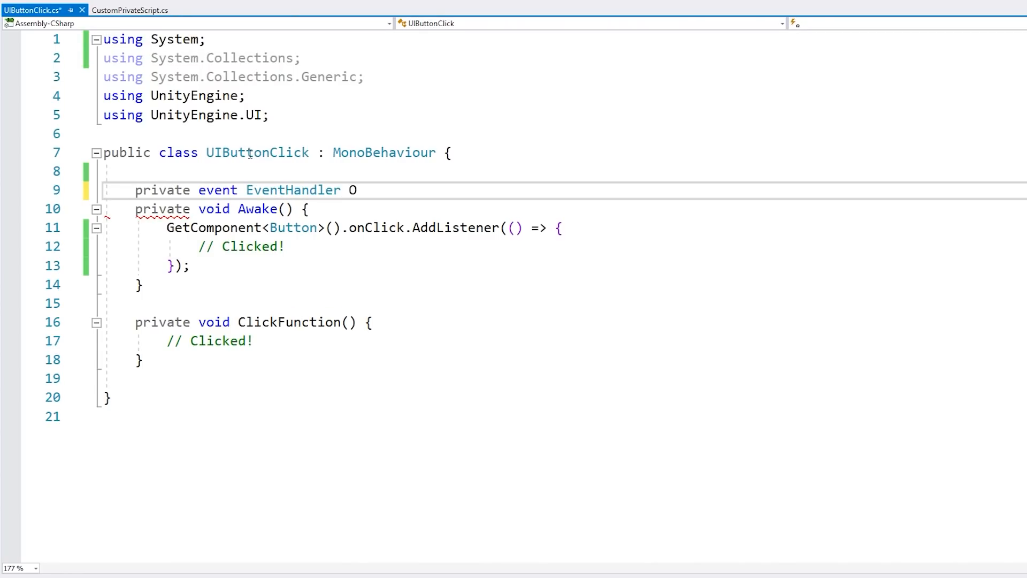
Step: Declare the OnSomethingHappened event and subscribe an (object sender, EventArgs e) lambda in Awake
{"action": "type", "text": "nSomethingHappened;"}
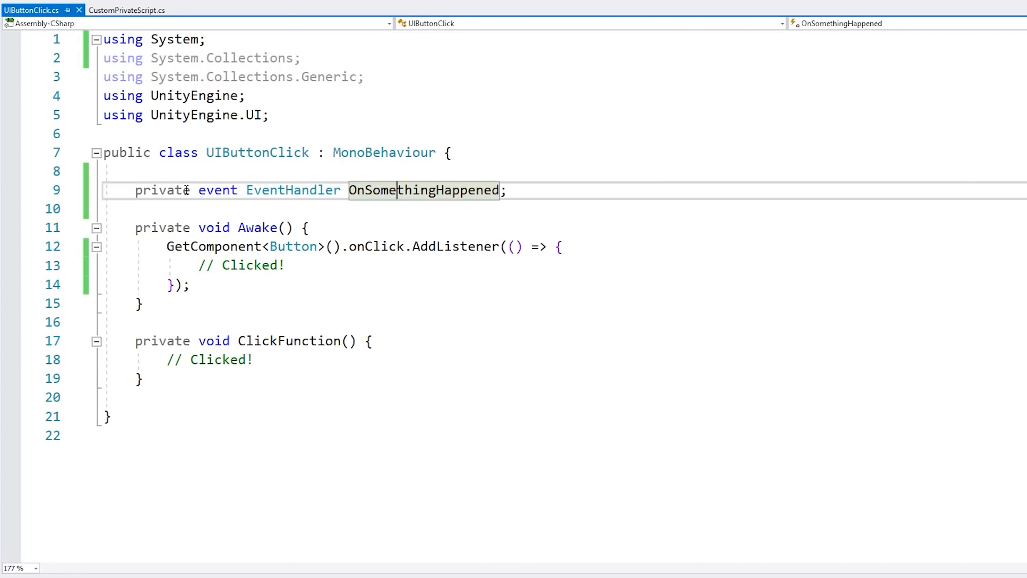
{"action": "key", "text": "enter"}
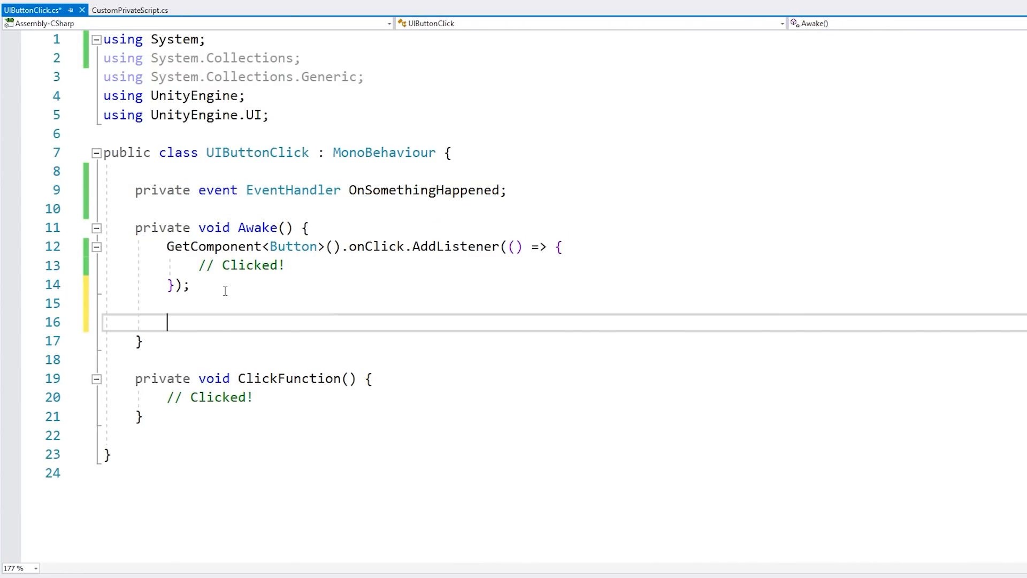
{"action": "type", "text": "OnSomethingHappened +="}
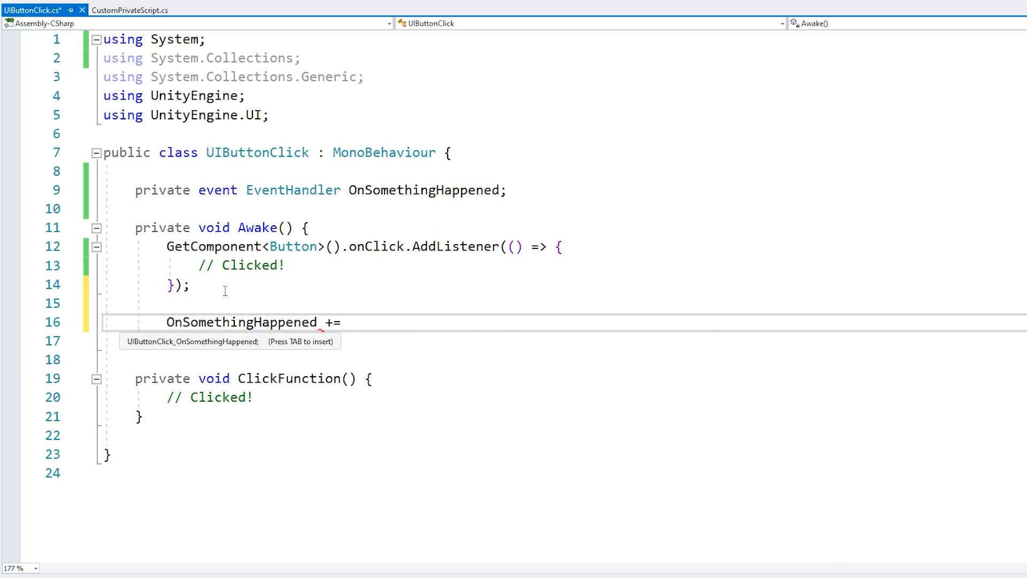
{"action": "type", "text": "(object sender, EventArgs e) => {"}
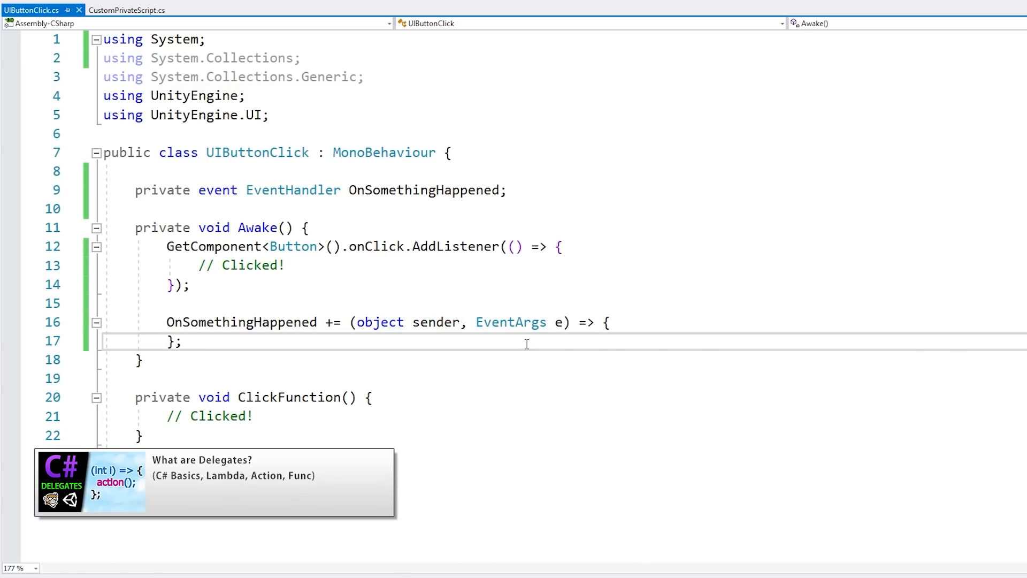
{"action": "left_click", "coordinate": [37, 9]}
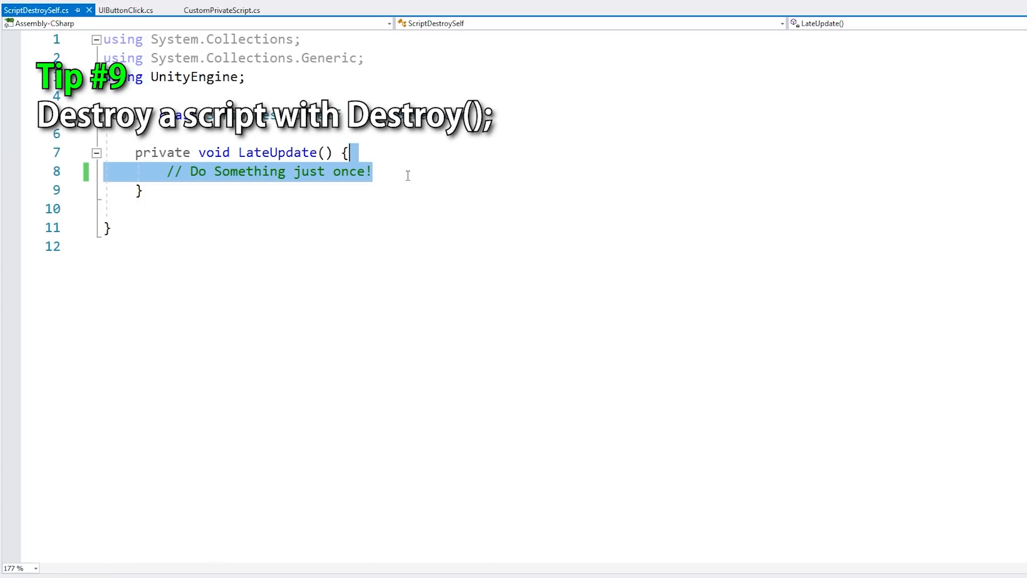
Step: Add Destroy(this); under the comment in ScriptDestroySelf's LateUpdate
{"action": "type", "text": "De"}
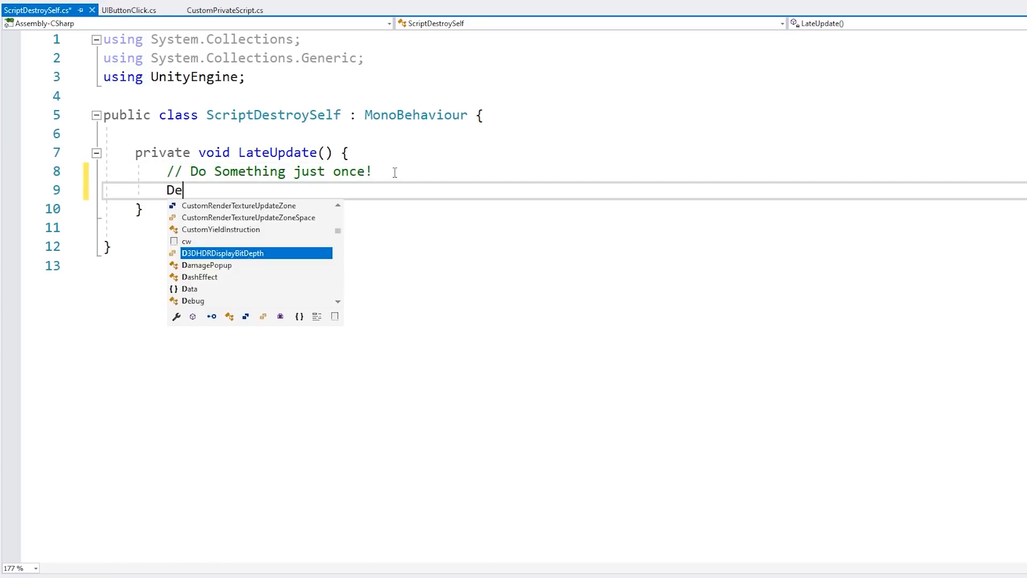
{"action": "type", "text": "stroy(th"}
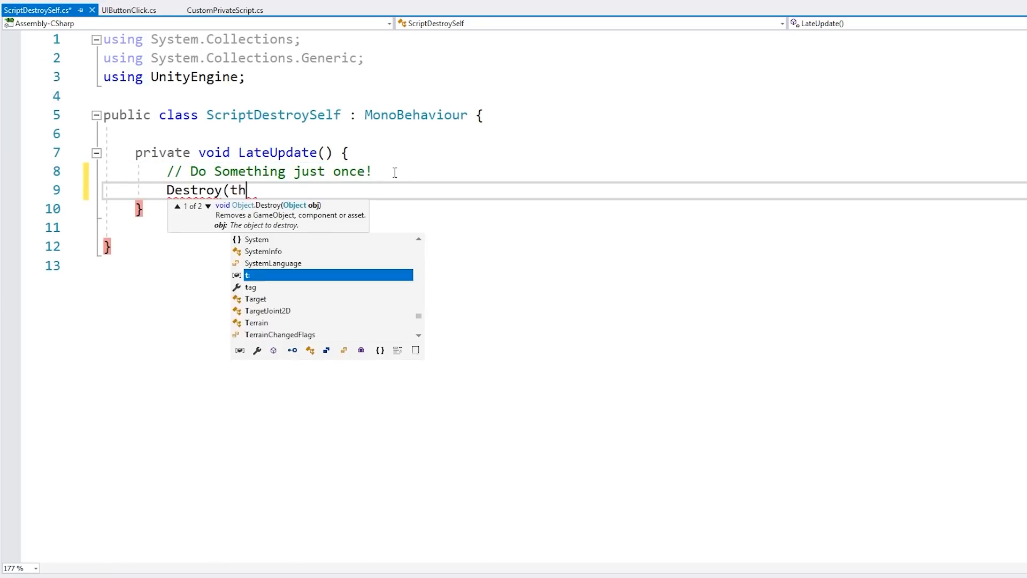
{"action": "type", "text": "is);"}
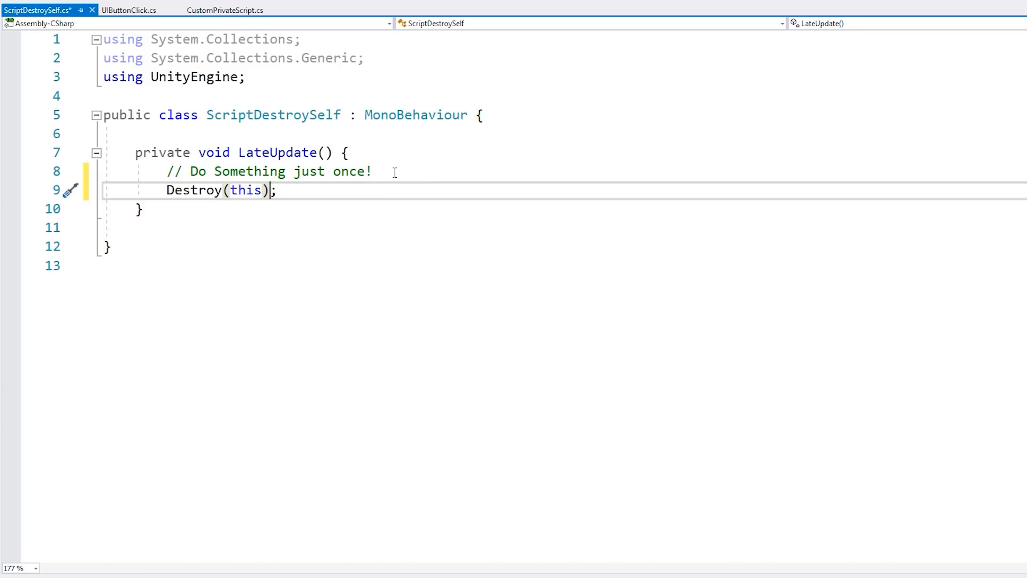
{"action": "double_click", "coordinate": [272, 114]}
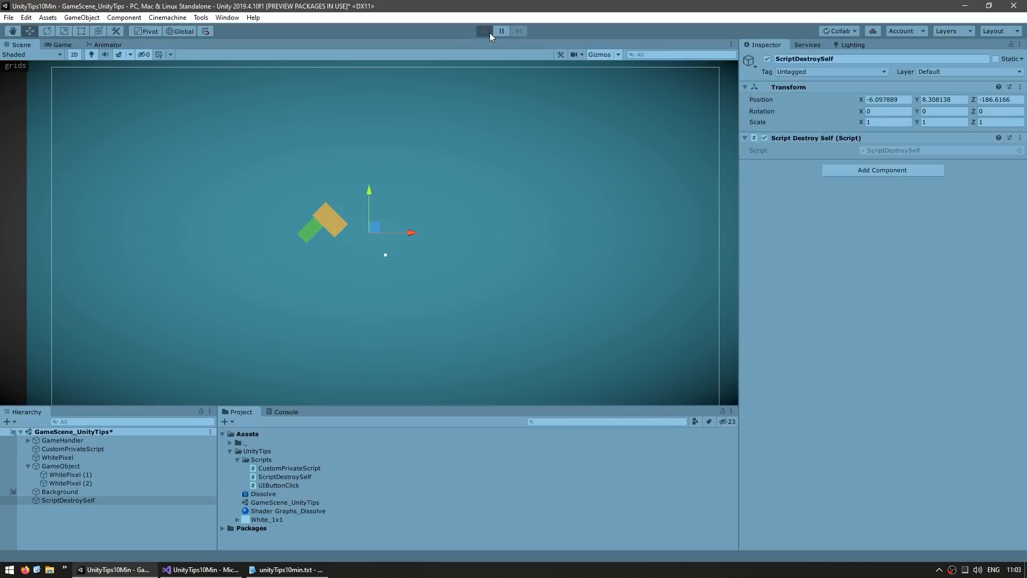
Step: Play the scene and confirm the Script Destroy Self component has vanished
{"action": "left_click", "coordinate": [484, 31]}
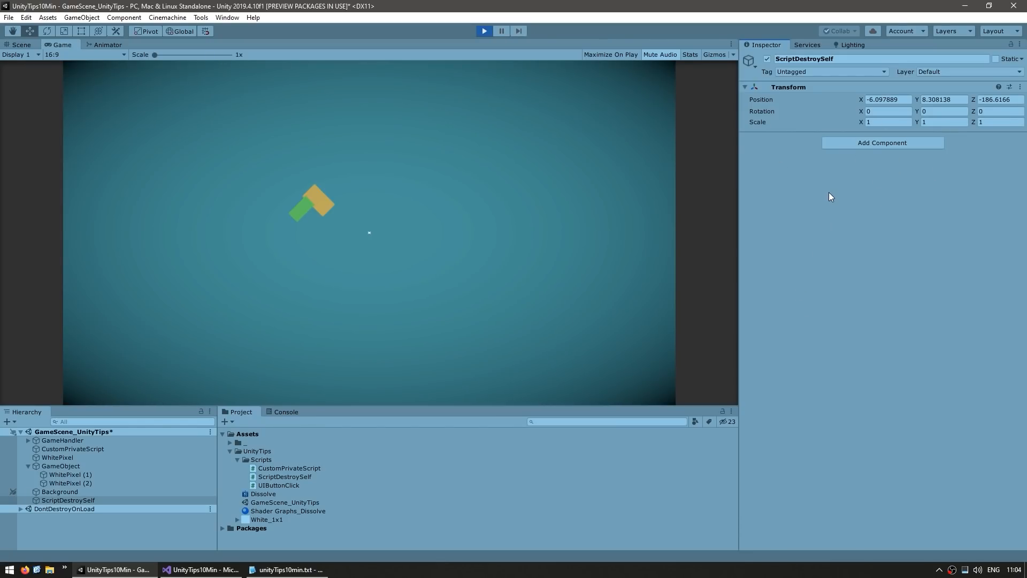
{"action": "left_click", "coordinate": [67, 499]}
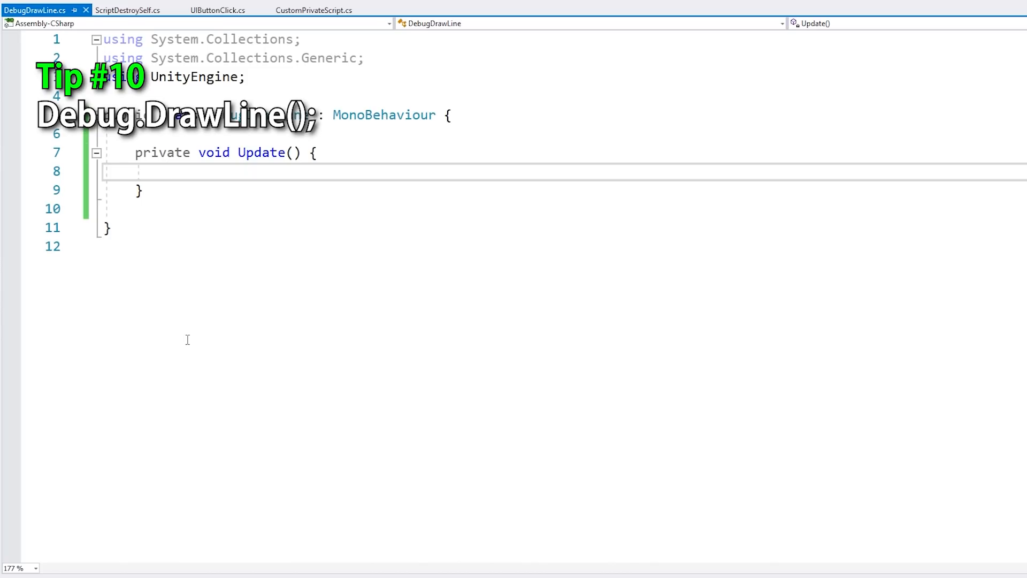
Step: Add Debug.DrawLine and a pathList of points (0,0), (10,0), (20,10), (30,10) to Update
{"action": "type", "text": "Debug.Log"}
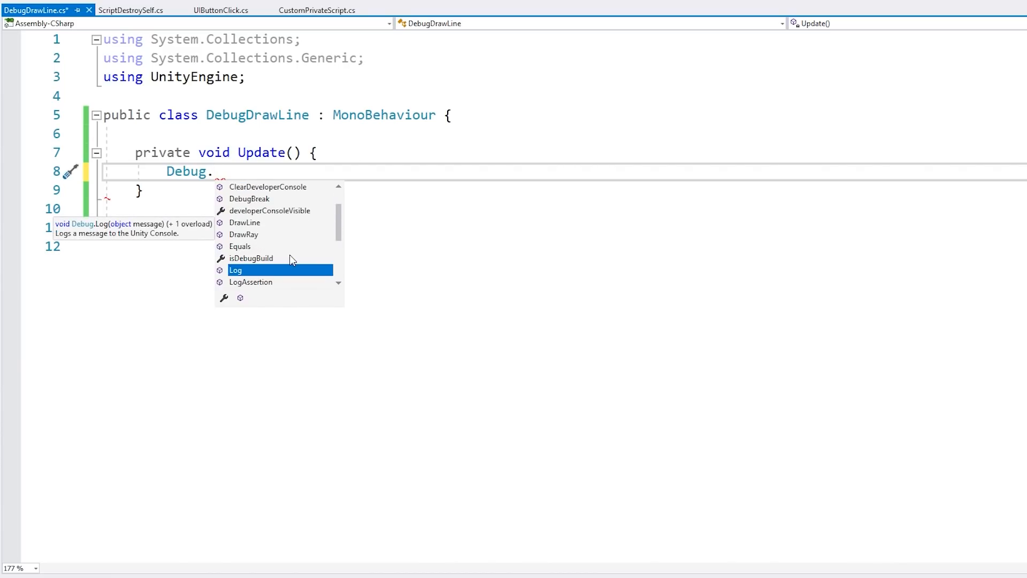
{"action": "left_click", "coordinate": [245, 222]}
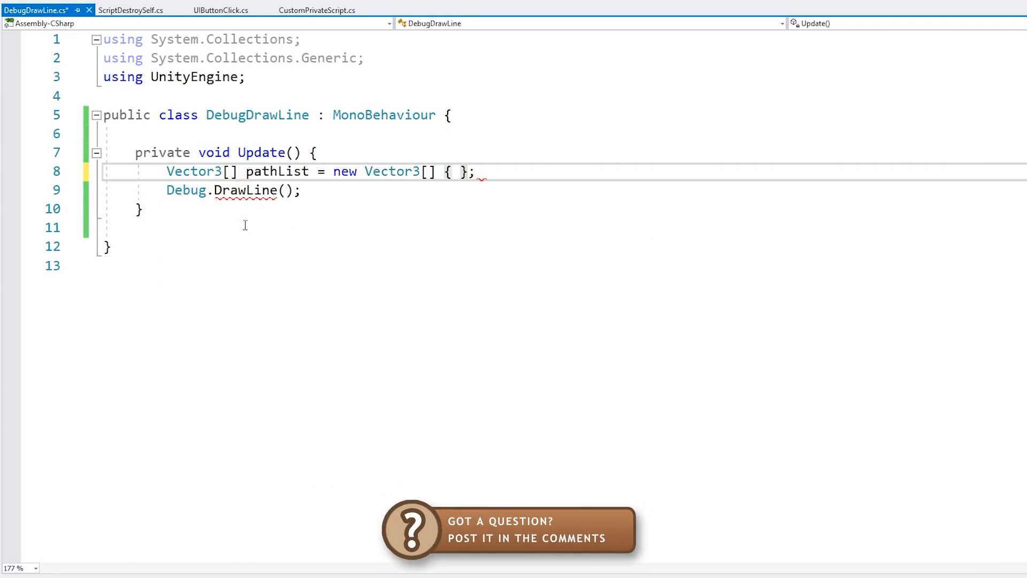
{"action": "type", "text": "new Vector3(0, 0),"}
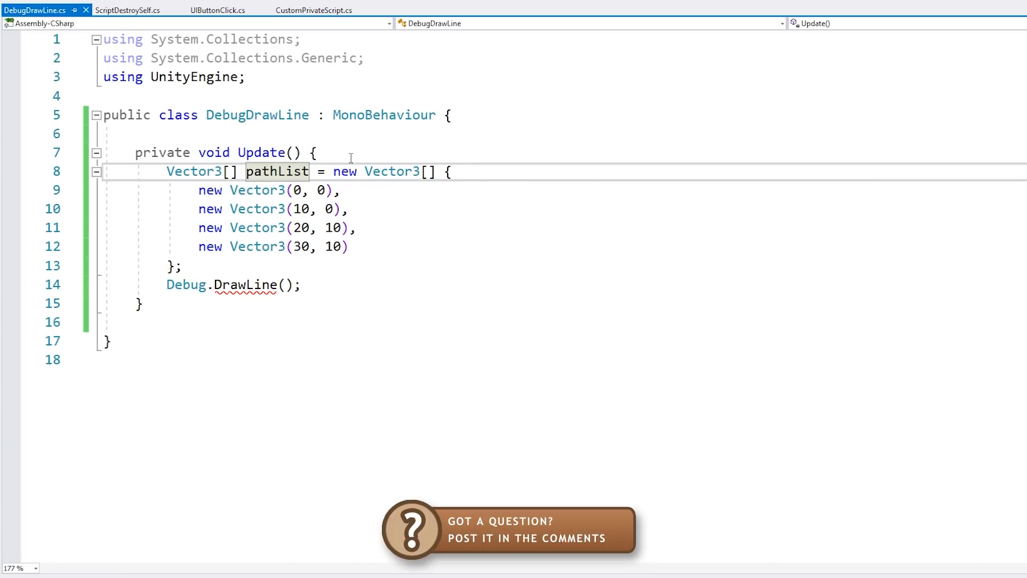
{"action": "left_click_drag", "start_coordinate": [167, 171], "coordinate": [184, 267]}
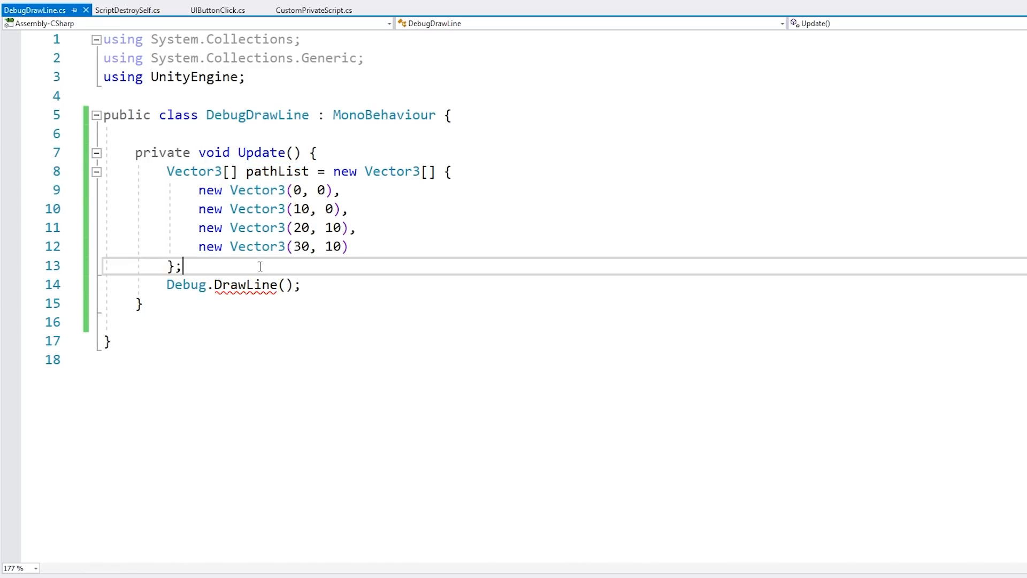
{"action": "double_click", "coordinate": [277, 171]}
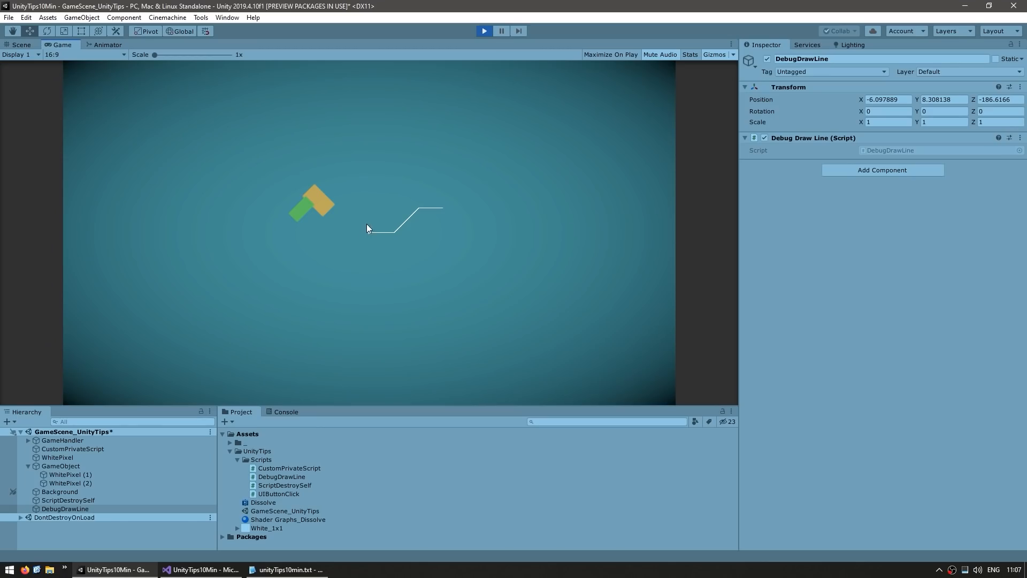
{"action": "mouse_move", "coordinate": [452, 257]}
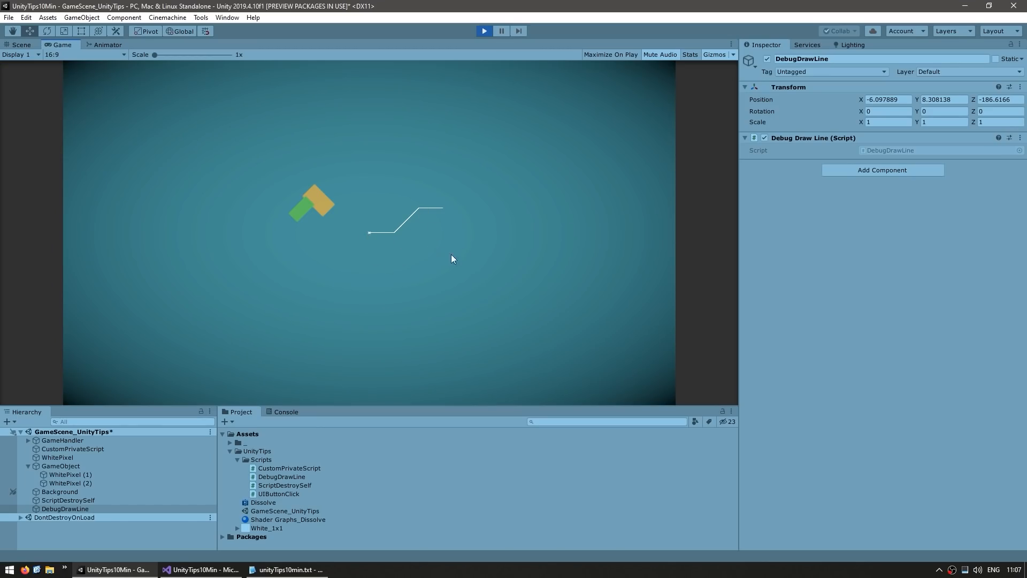
{"action": "mouse_move", "coordinate": [375, 244]}
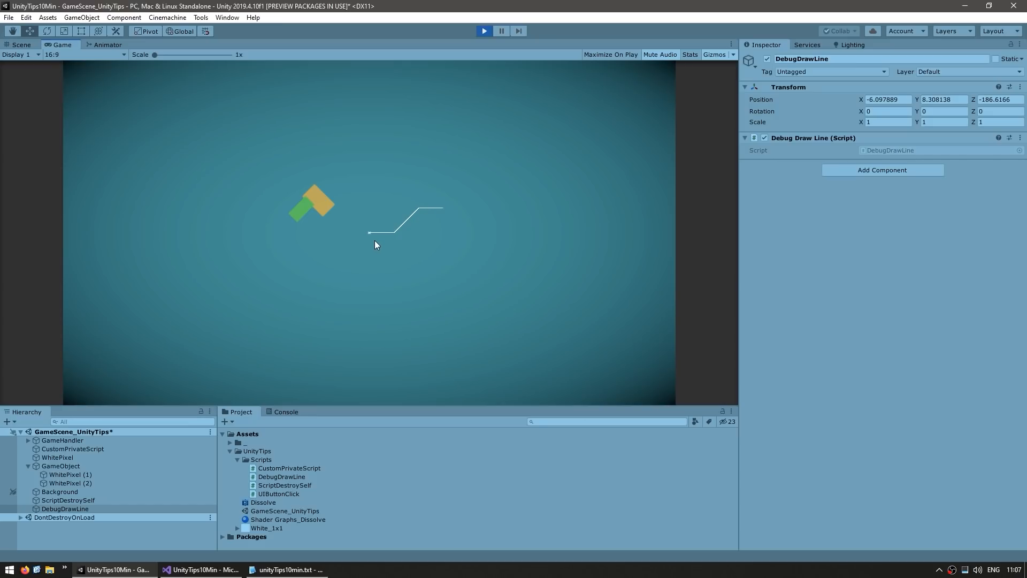
{"action": "mouse_move", "coordinate": [464, 219]}
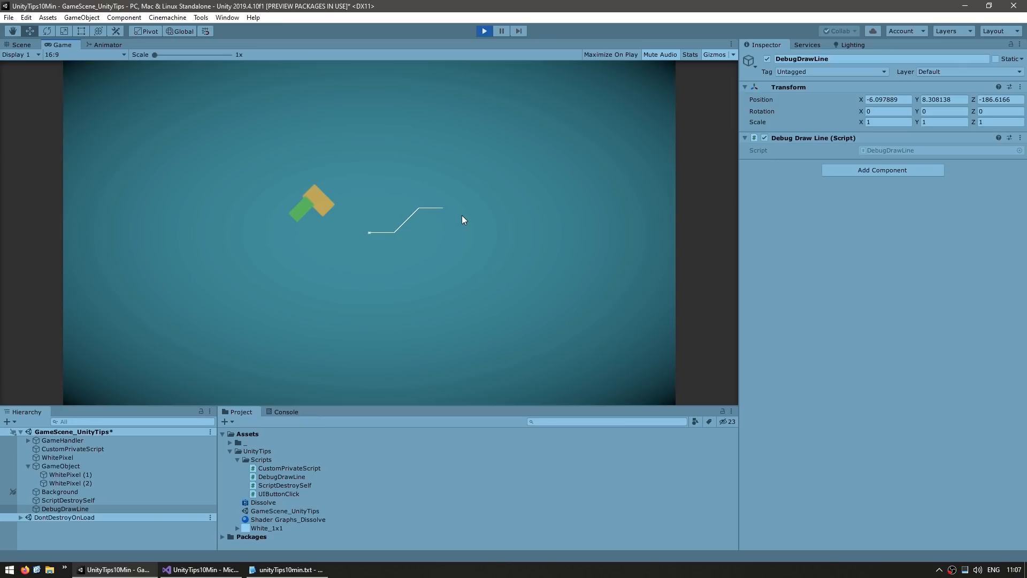
{"action": "mouse_move", "coordinate": [451, 230]}
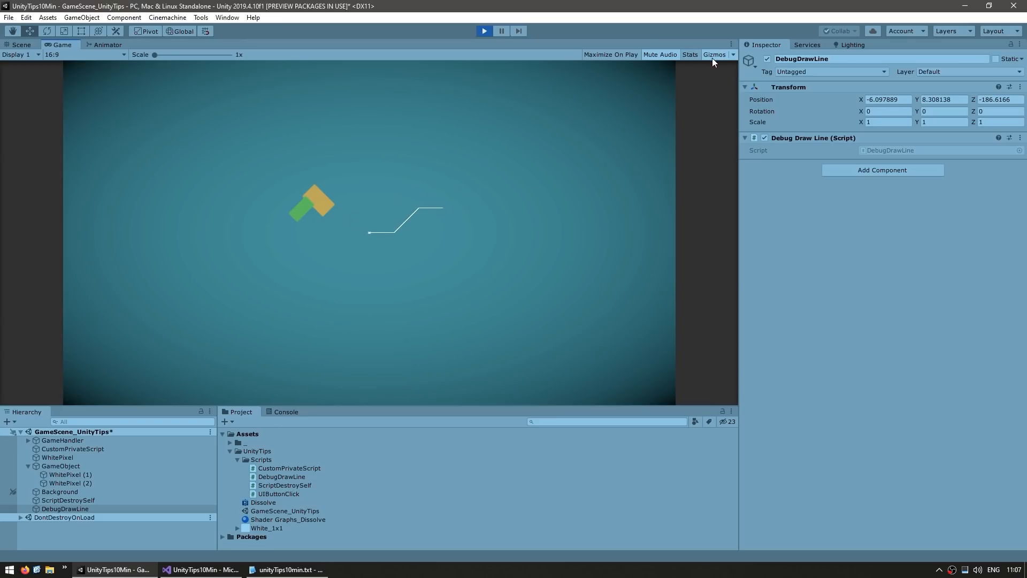
{"action": "mouse_move", "coordinate": [614, 142]}
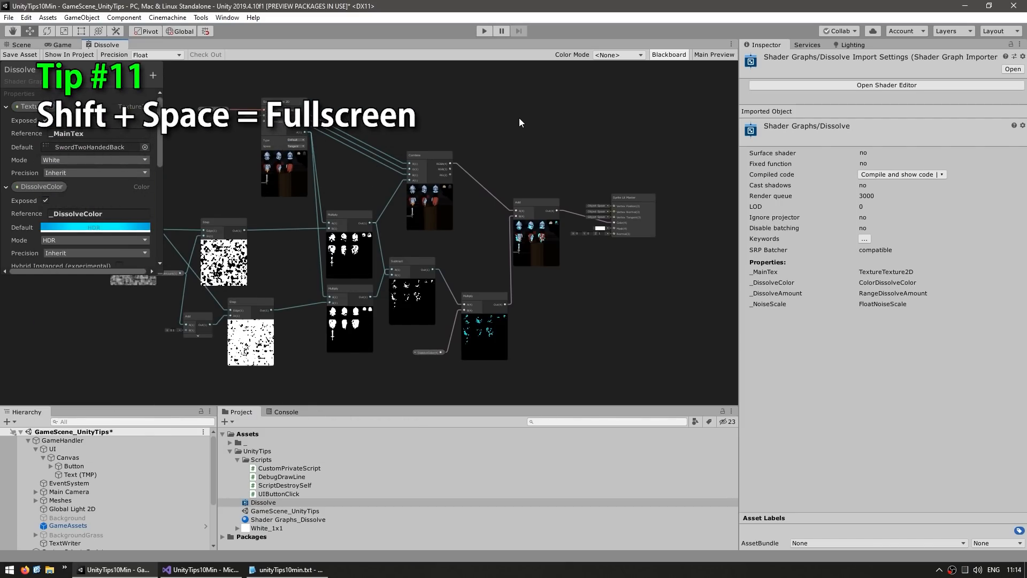
{"action": "mouse_move", "coordinate": [208, 136]}
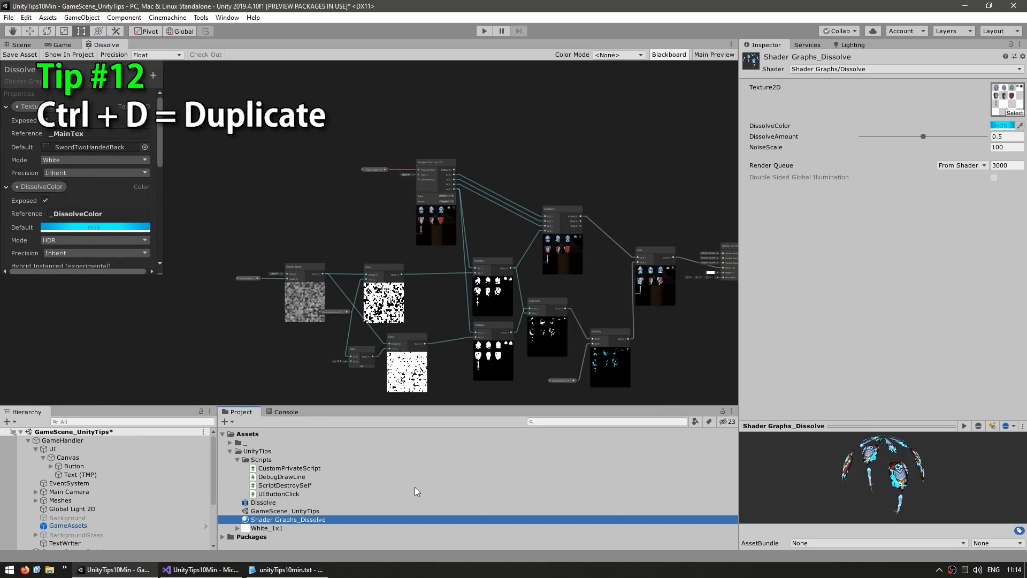
Step: Duplicate the Dissolve shader graph with Ctrl+D and rename the copy 'Something'
{"action": "key", "text": "ctrl+d"}
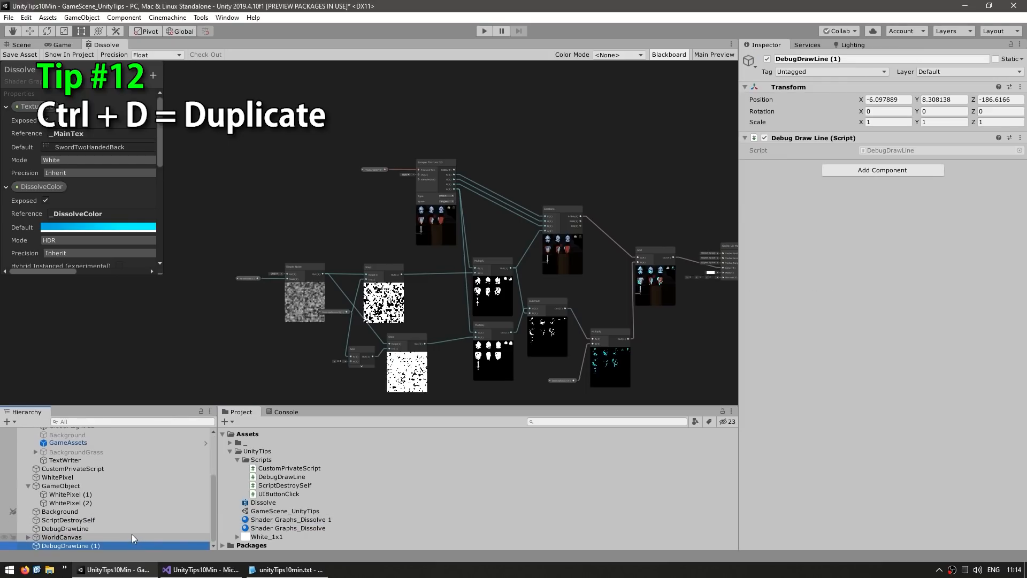
{"action": "left_click", "coordinate": [291, 519]}
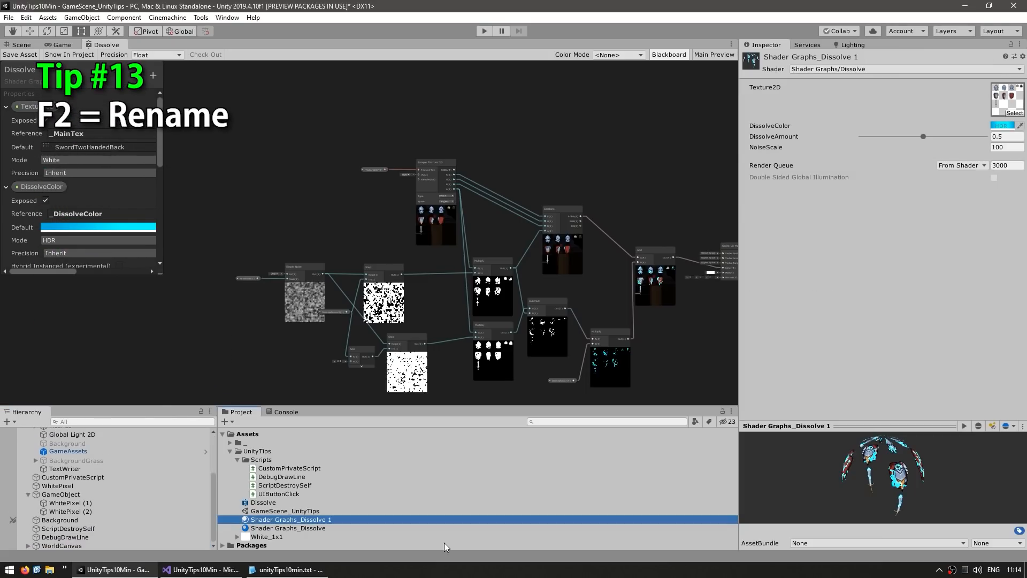
{"action": "type", "text": "Something"}
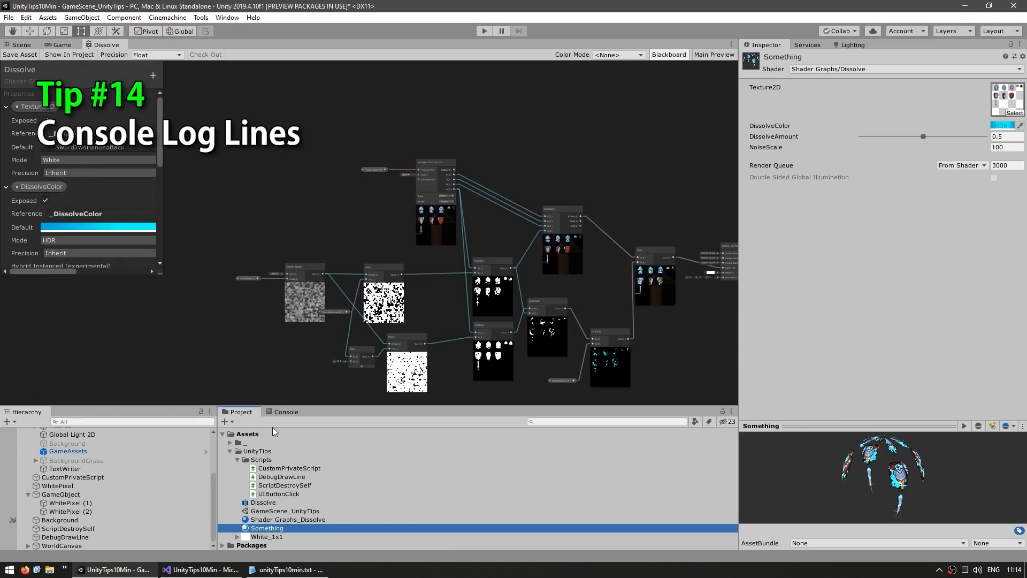
Step: Set the Console's log entries to show 5 lines each
{"action": "left_click", "coordinate": [285, 411]}
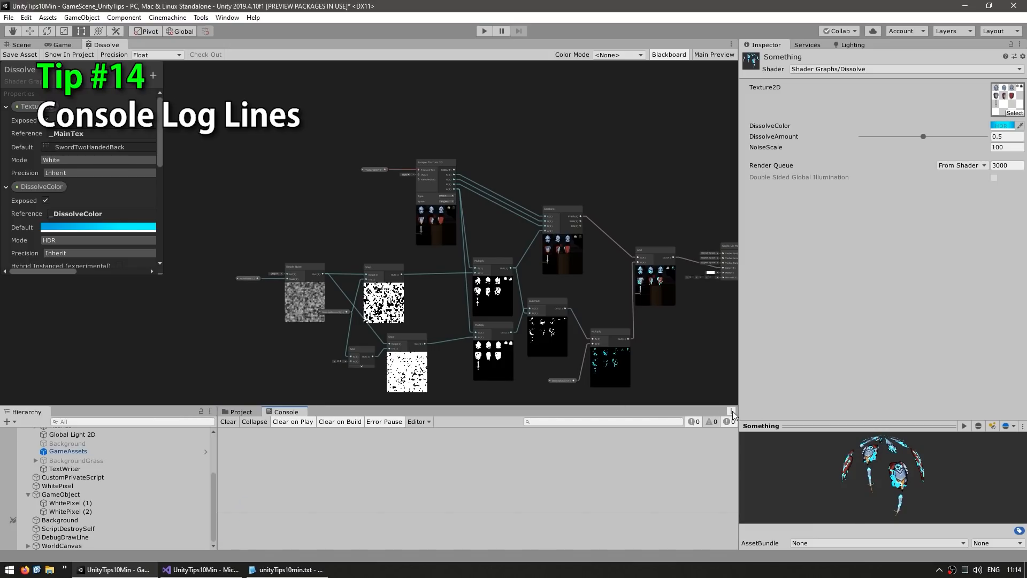
{"action": "left_click", "coordinate": [731, 411]}
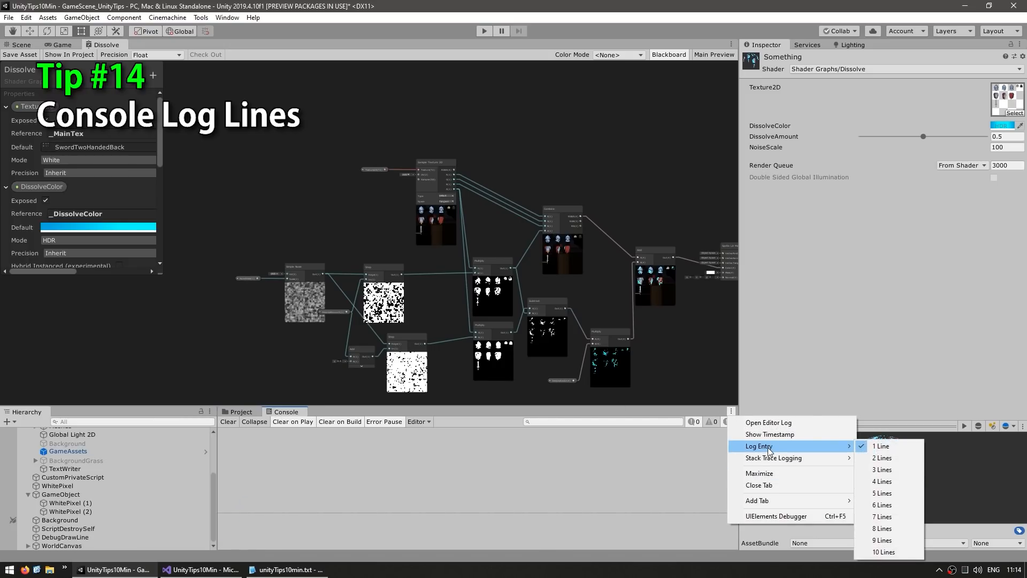
{"action": "mouse_move", "coordinate": [881, 492]}
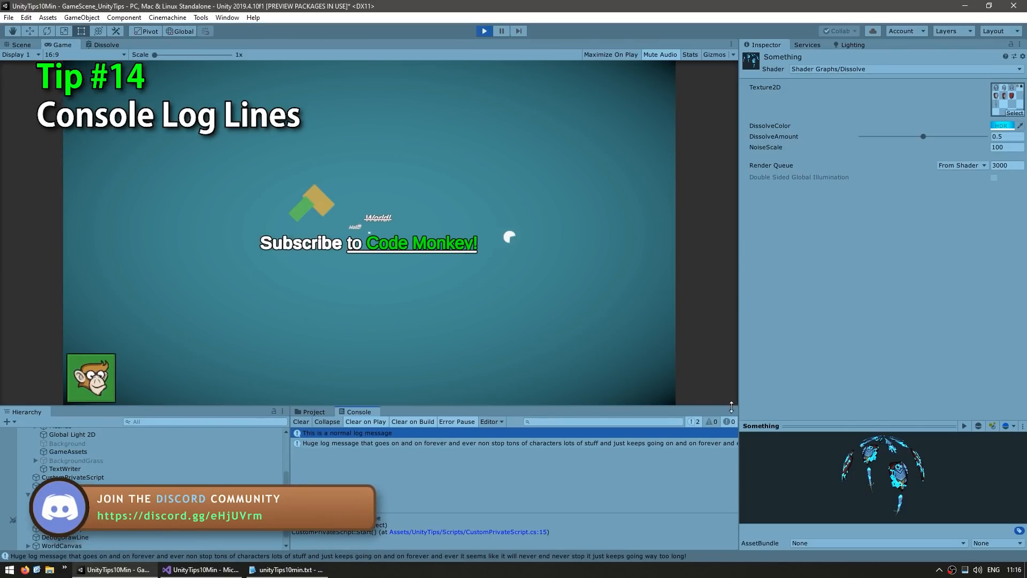
{"action": "left_click", "coordinate": [731, 411]}
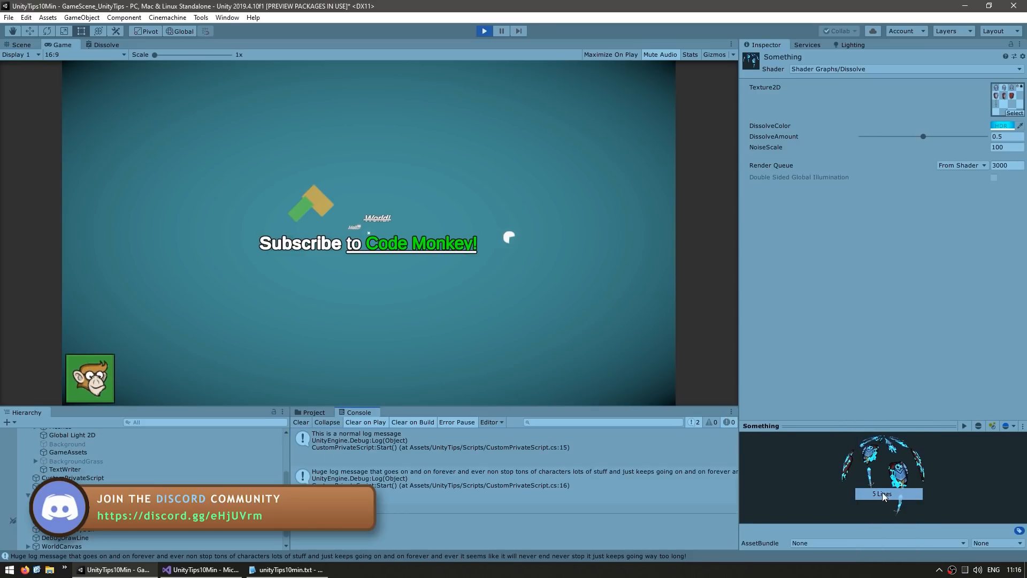
{"action": "left_click", "coordinate": [458, 441]}
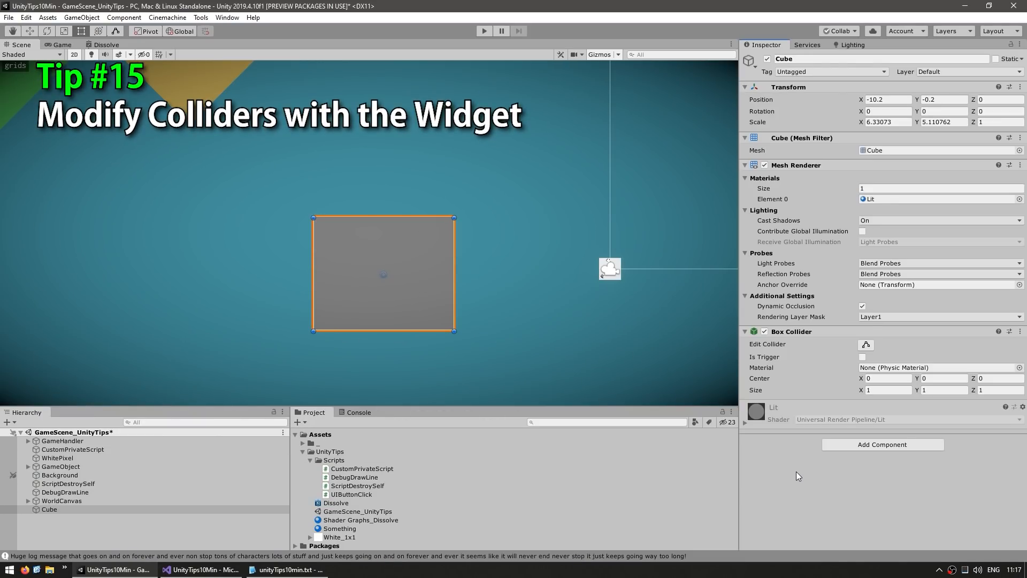
{"action": "mouse_move", "coordinate": [785, 405]}
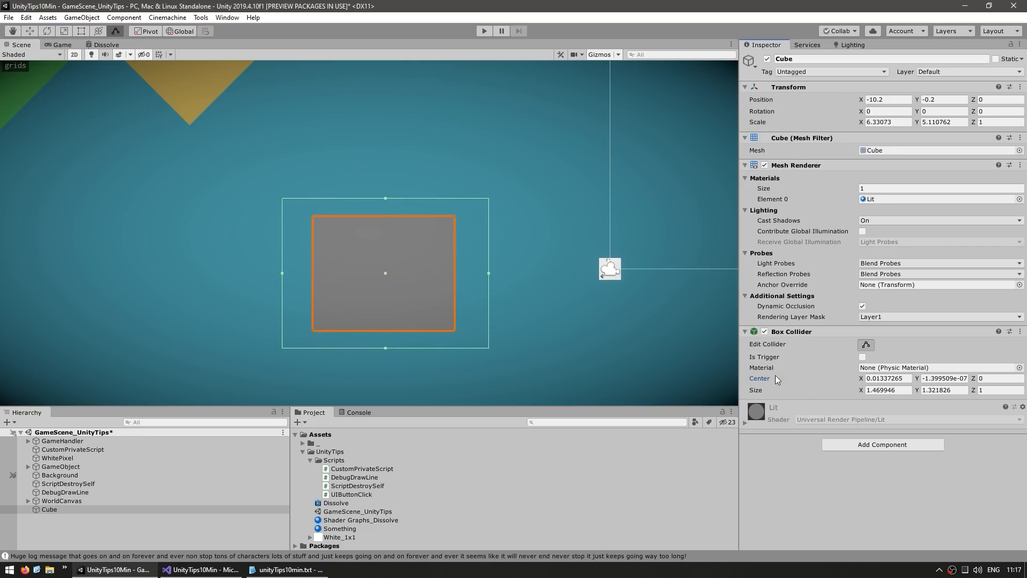
Step: Reshape the polygon collider by dragging one point and deleting another
{"action": "left_click", "coordinate": [66, 509]}
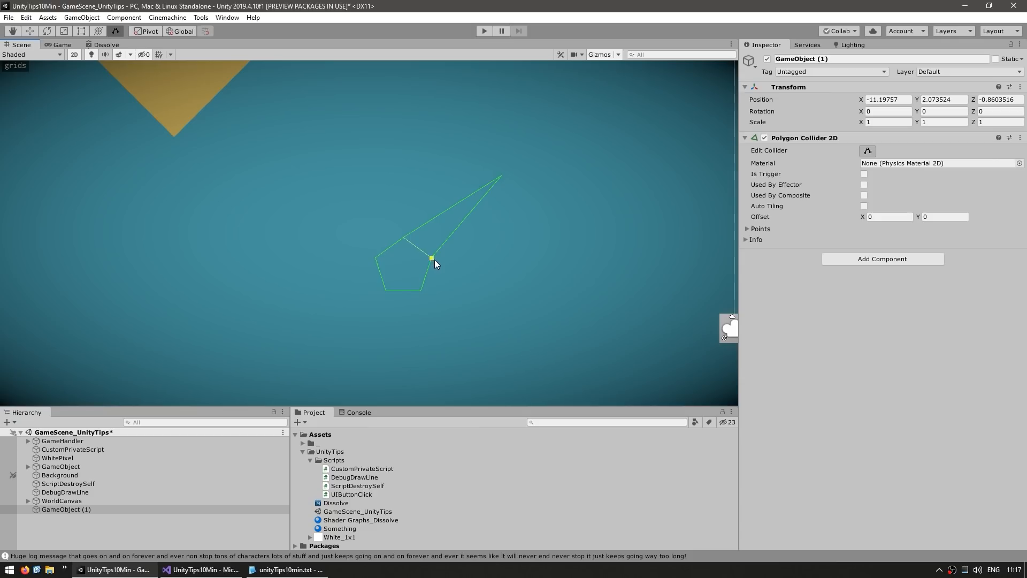
{"action": "left_click_drag", "start_coordinate": [434, 257], "coordinate": [476, 326]}
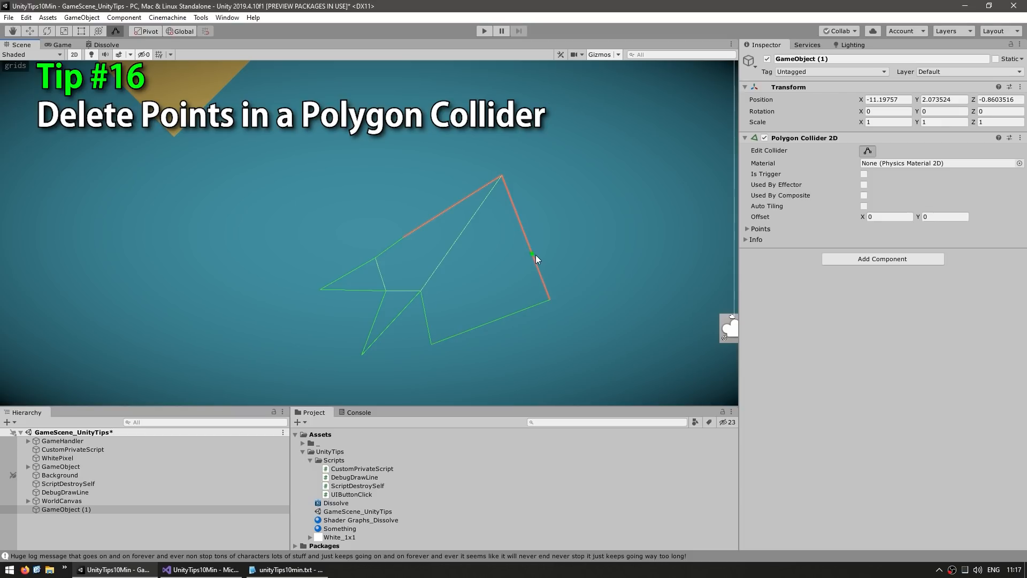
{"action": "left_click", "coordinate": [530, 256]}
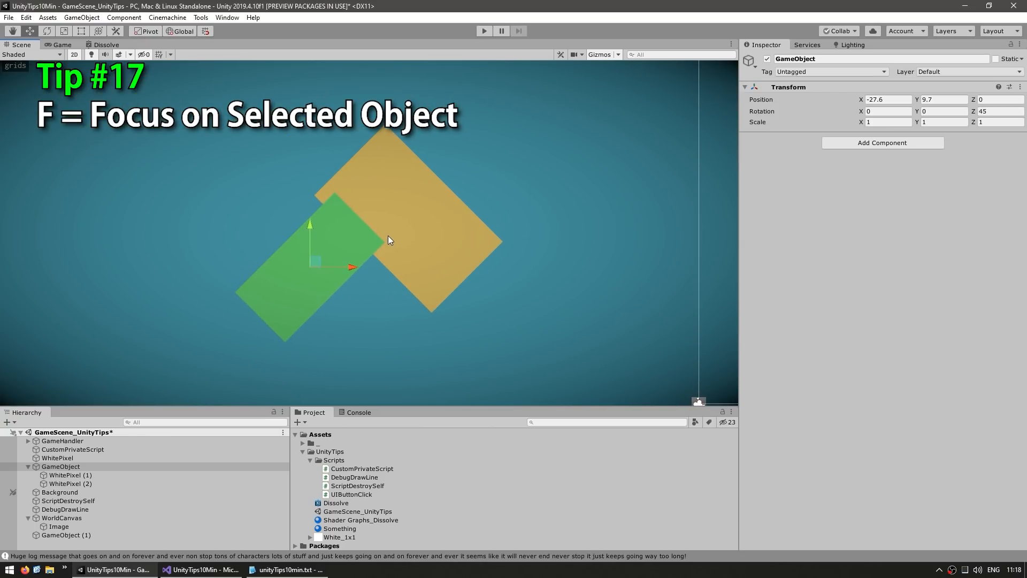
Step: Frame GameObject with F, then frame Text (TMP) with F
{"action": "key", "text": "f"}
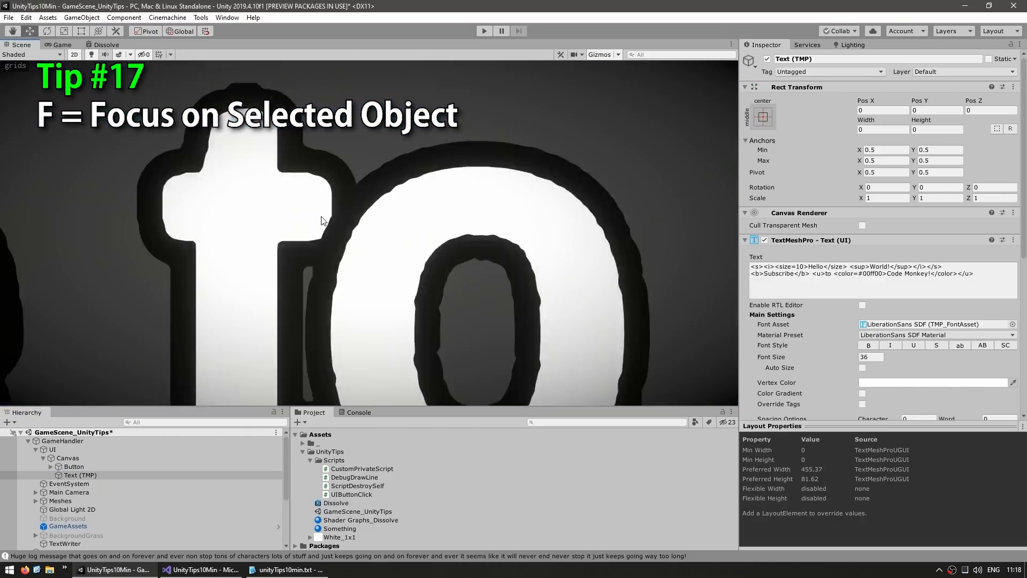
{"action": "key", "text": "f"}
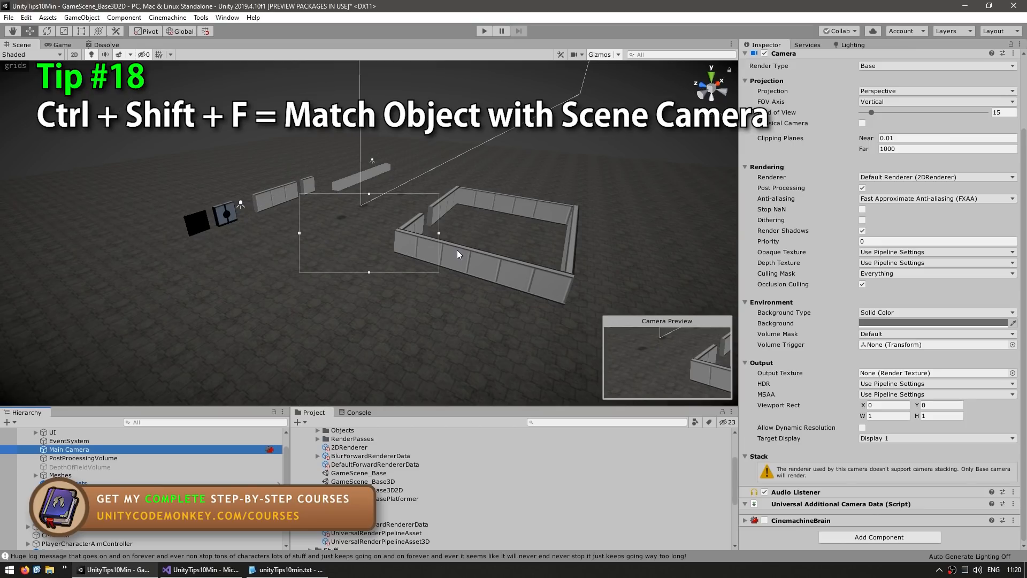
{"action": "mouse_move", "coordinate": [387, 227]}
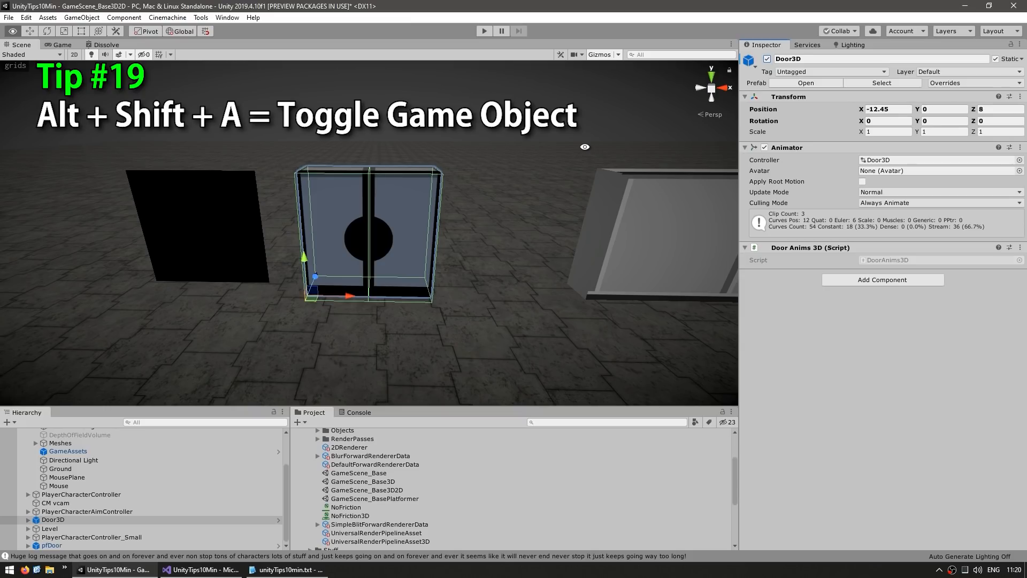
Step: Toggle Door3D's active state with Alt+Shift+A
{"action": "key", "text": "alt+shift+a"}
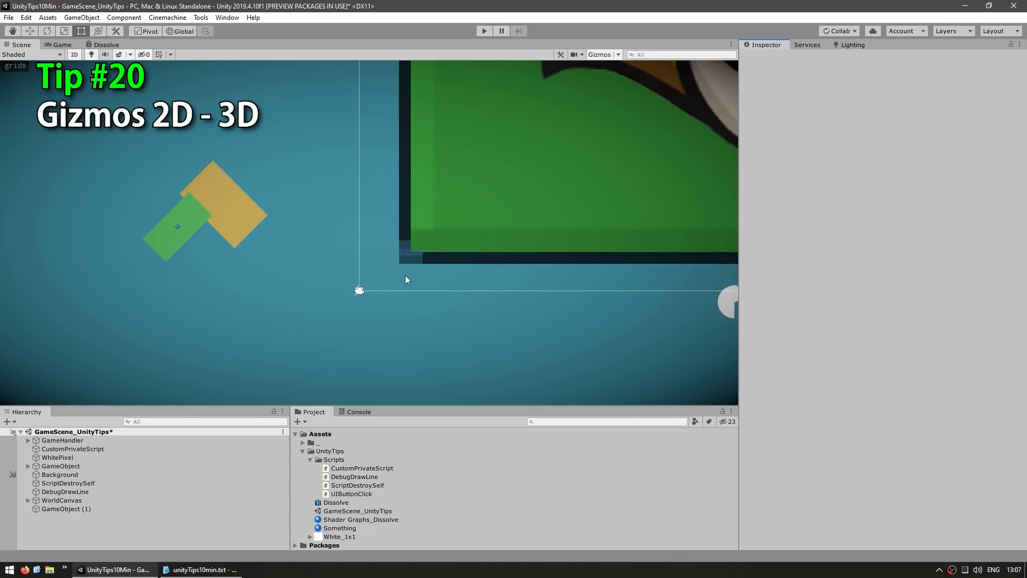
{"action": "mouse_move", "coordinate": [268, 308]}
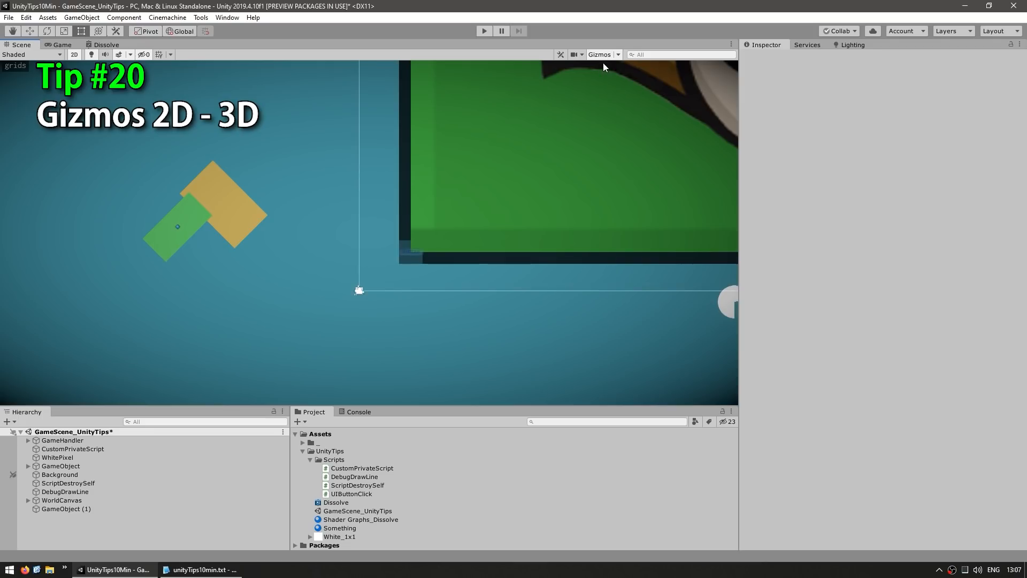
Step: Enable 3D icons in the Gizmos dropdown and drag the icon size smaller
{"action": "left_click", "coordinate": [601, 55]}
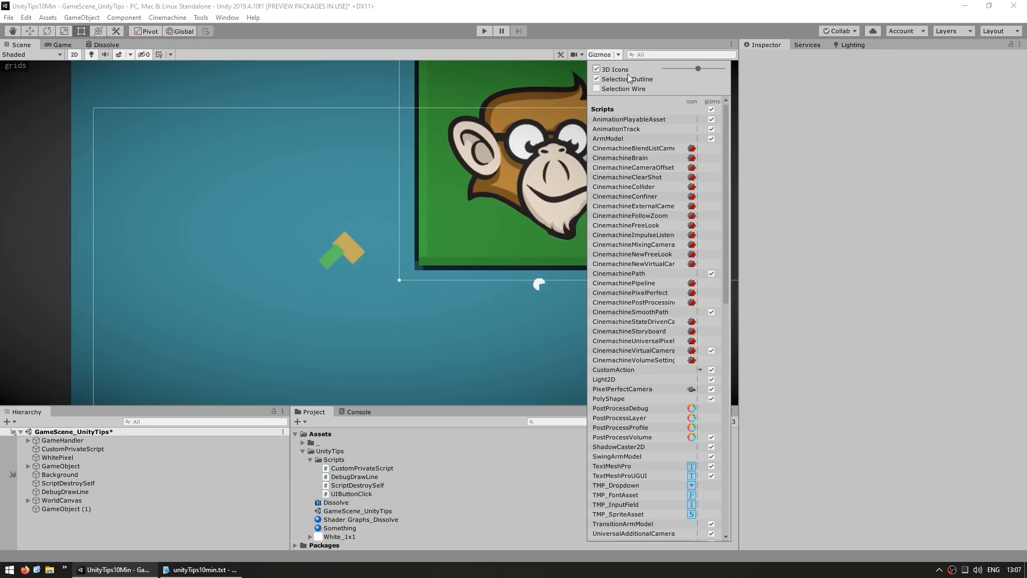
{"action": "left_click_drag", "start_coordinate": [697, 67], "coordinate": [689, 68]}
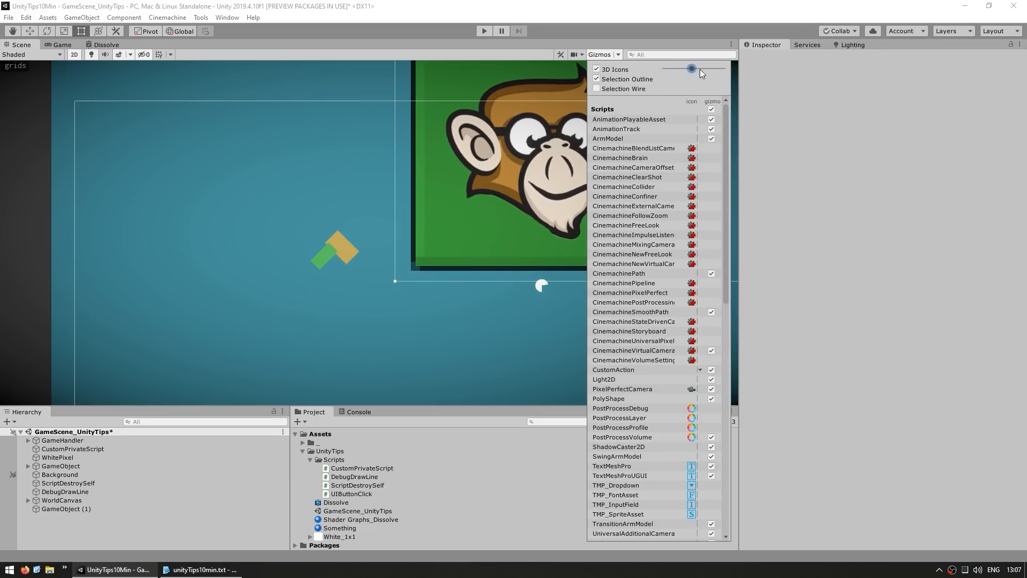